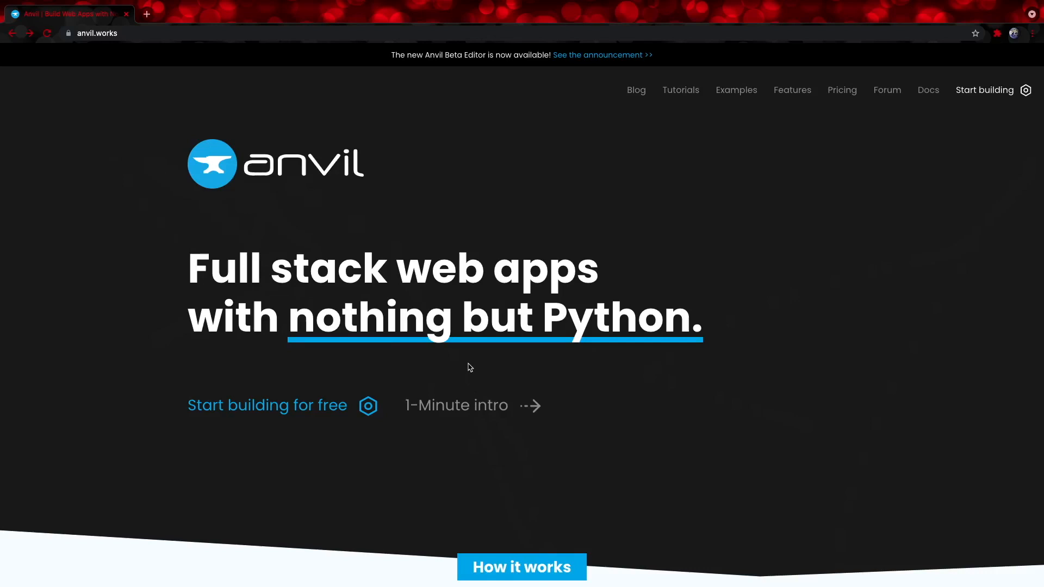
mouse_move(328, 215)
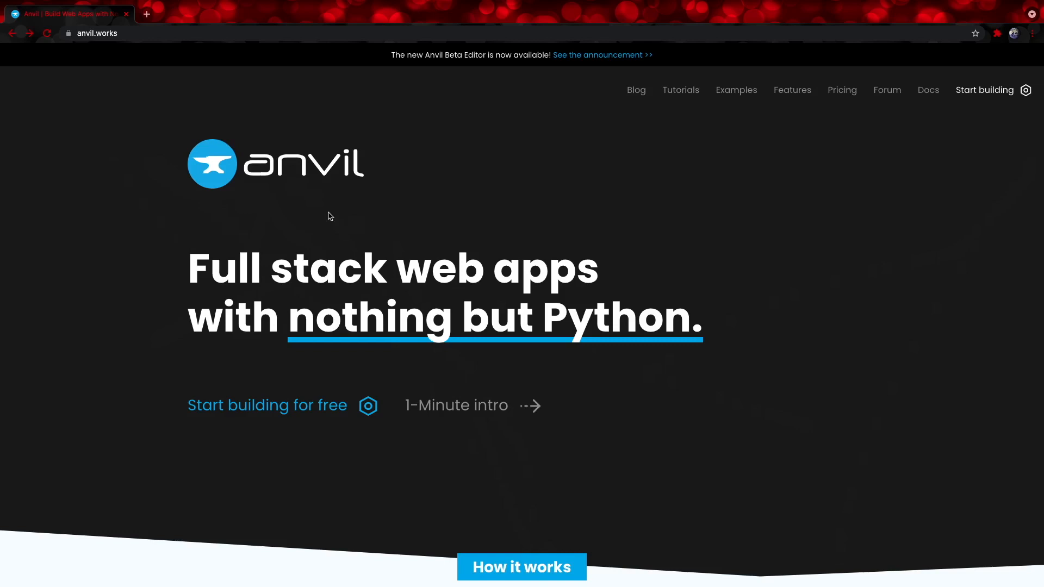
mouse_move(313, 310)
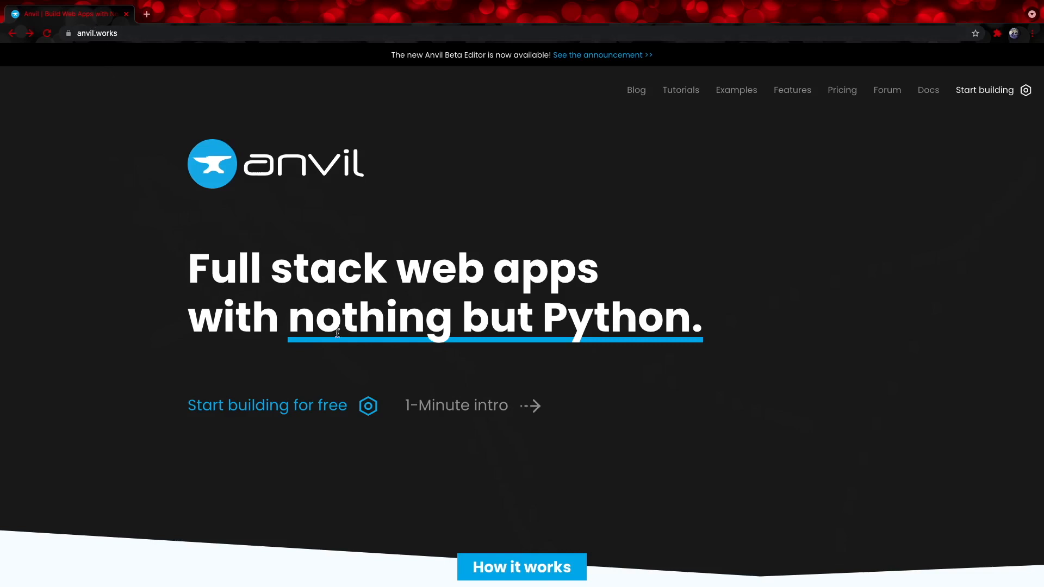
- Start building a new app from the anvil.works homepage
left_click(984, 90)
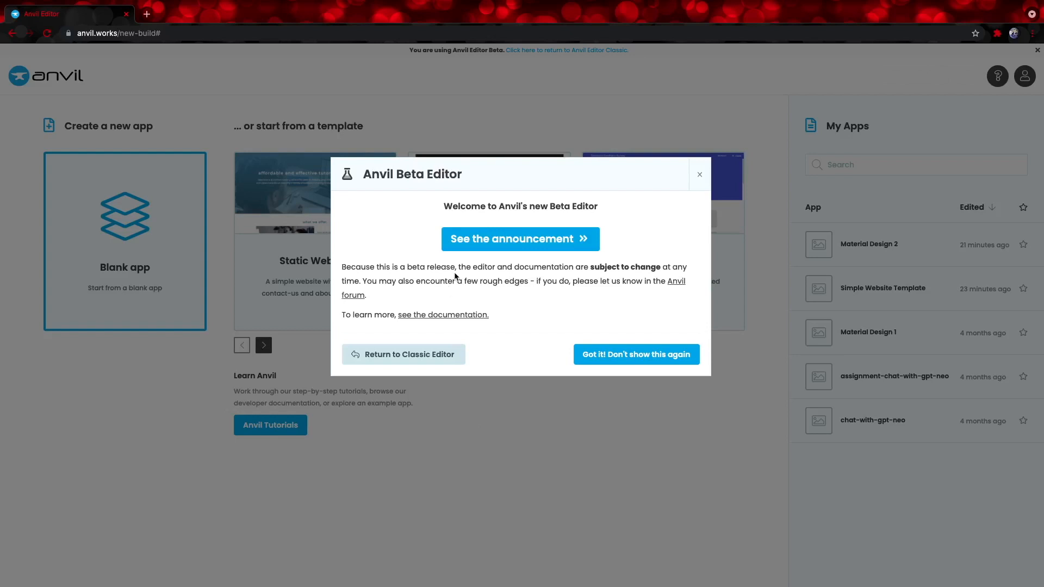
mouse_move(621, 369)
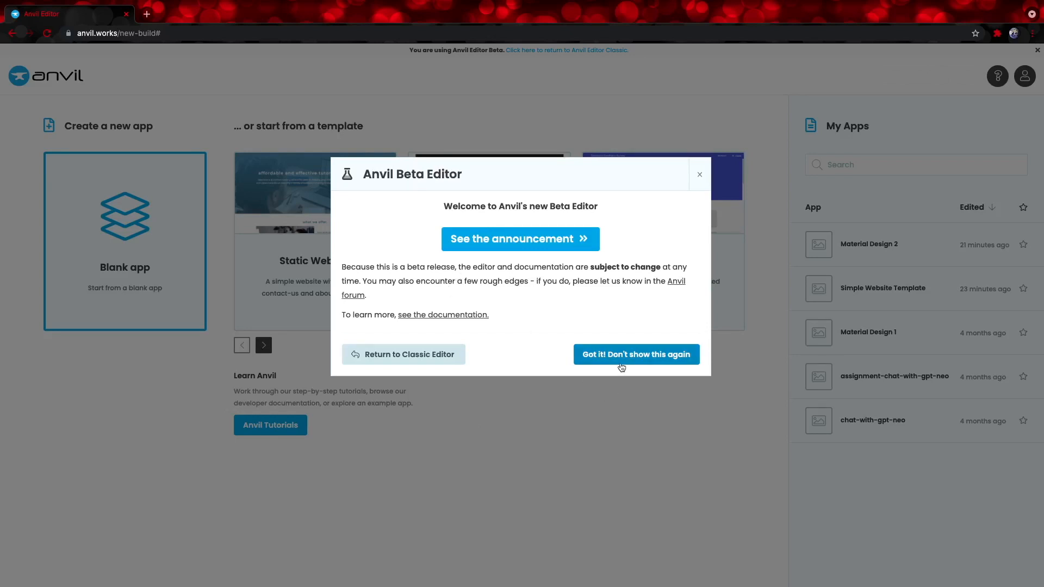
mouse_move(588, 368)
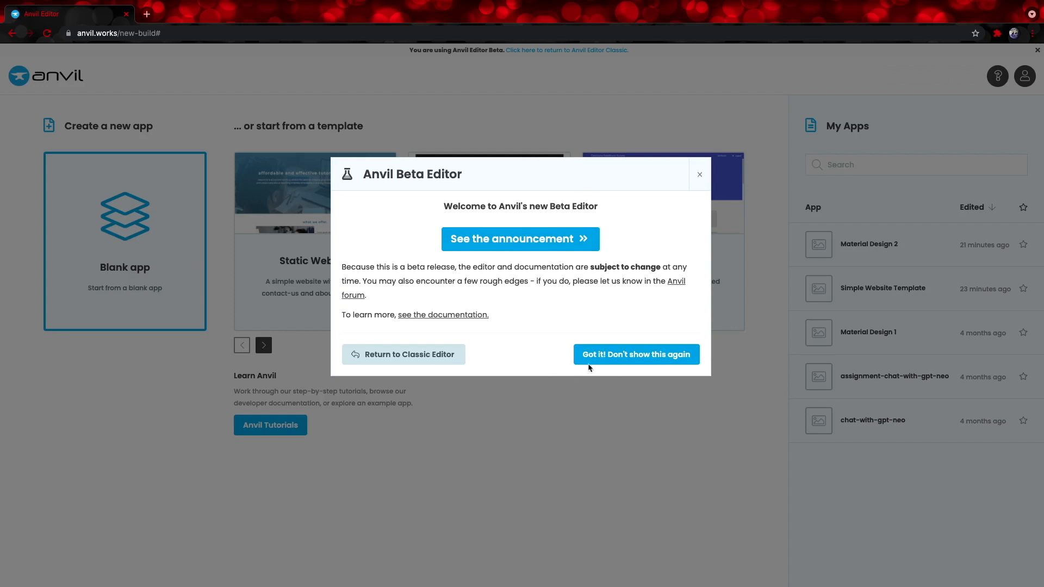
- Dismiss the Beta Editor welcome notice to reach the blank-app choices
left_click(635, 354)
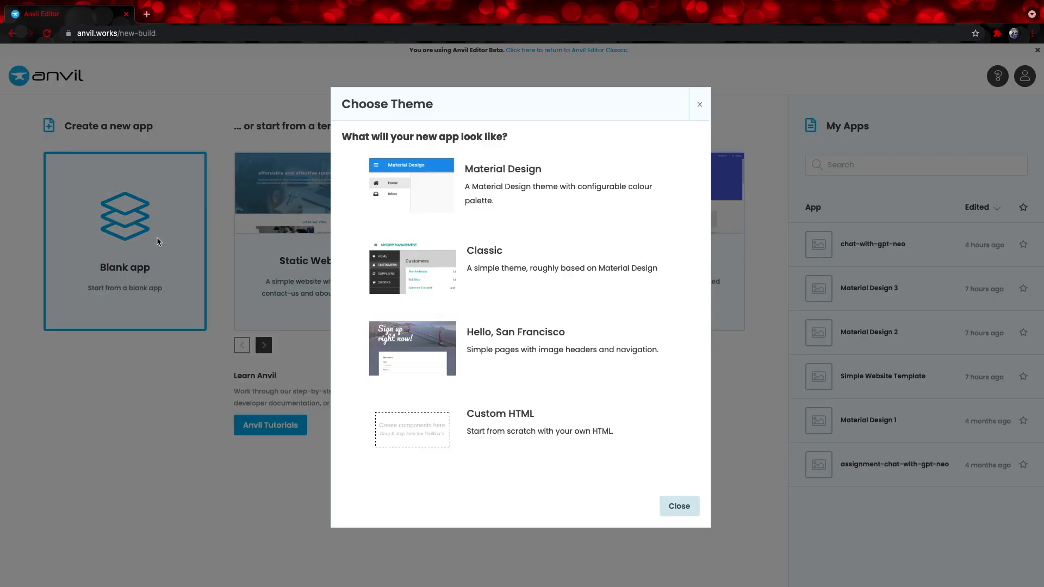
mouse_move(464, 193)
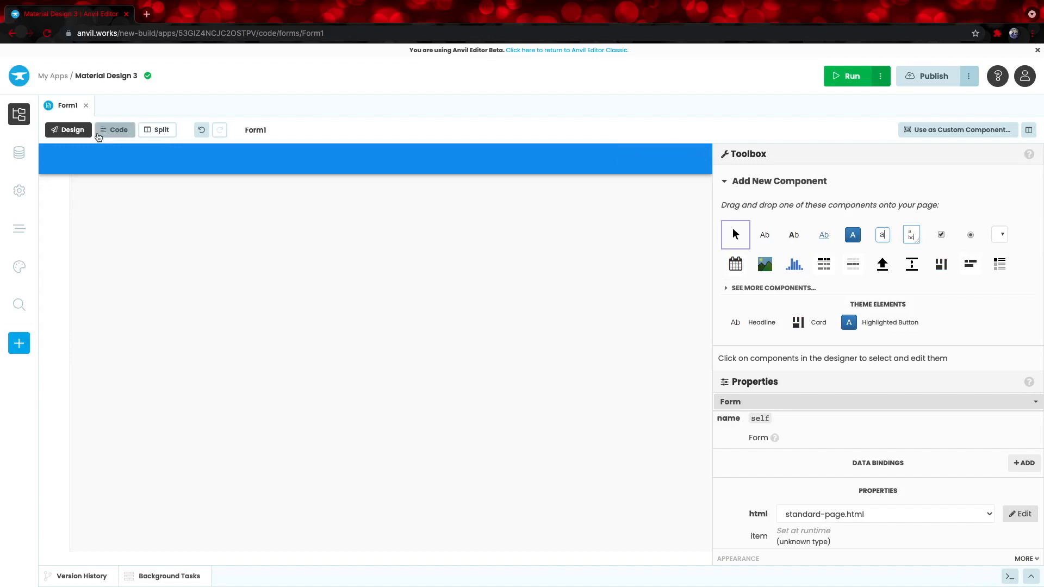
mouse_move(759, 226)
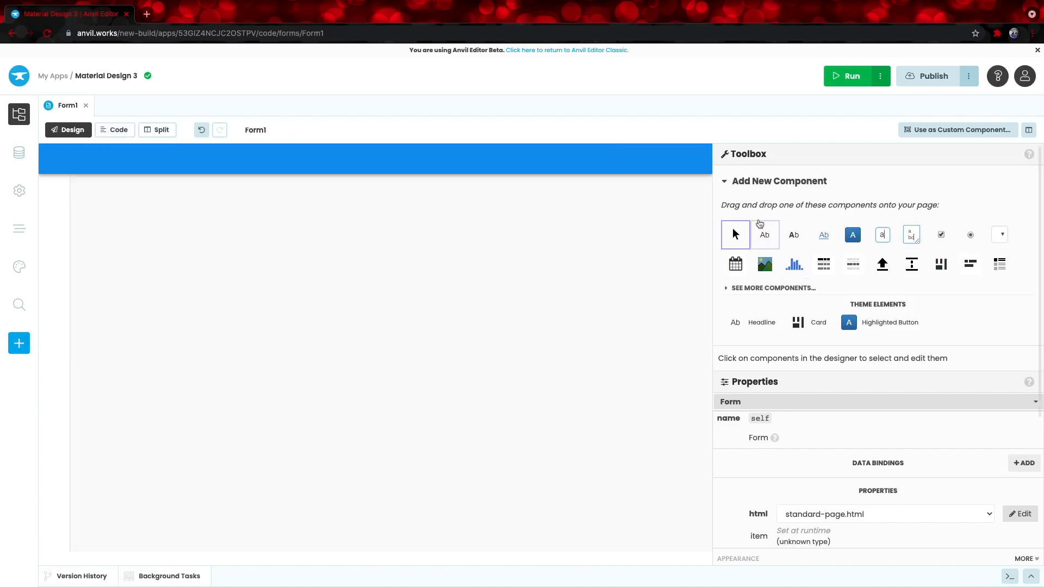
mouse_move(764, 235)
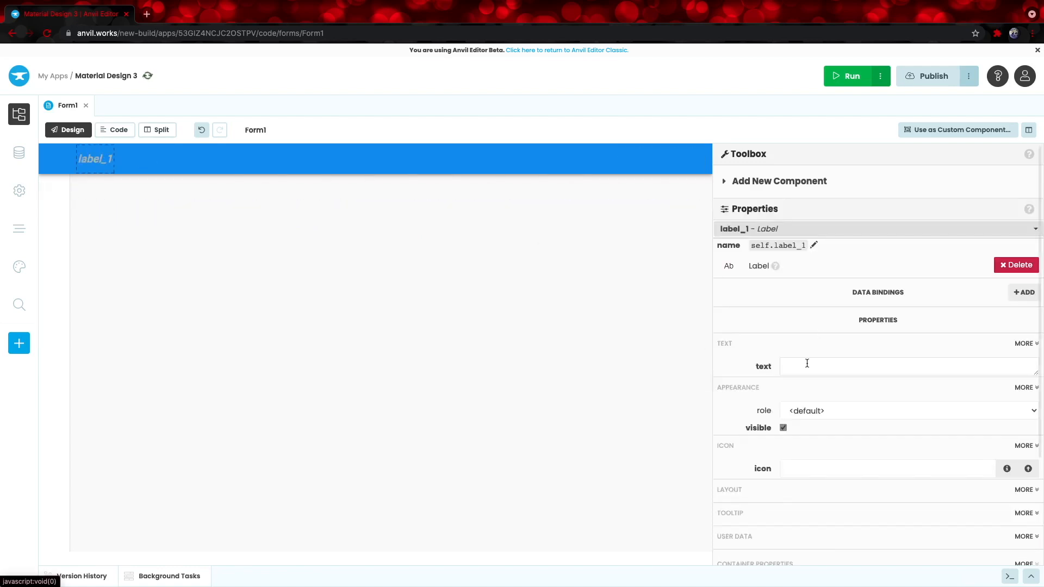
- Set the title-bar label's text to 'Hello World'
type("Hell")
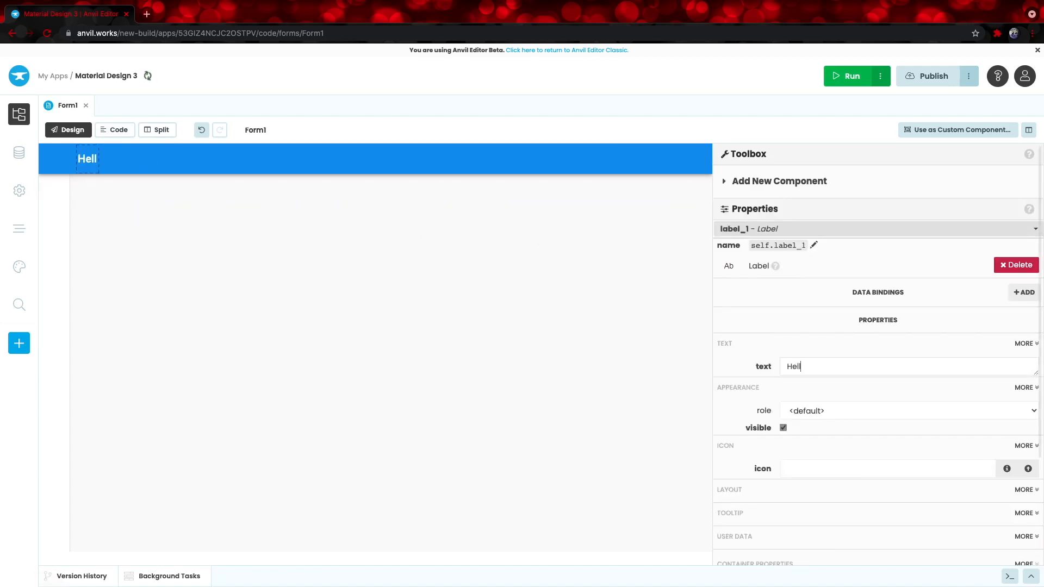
left_click(448, 322)
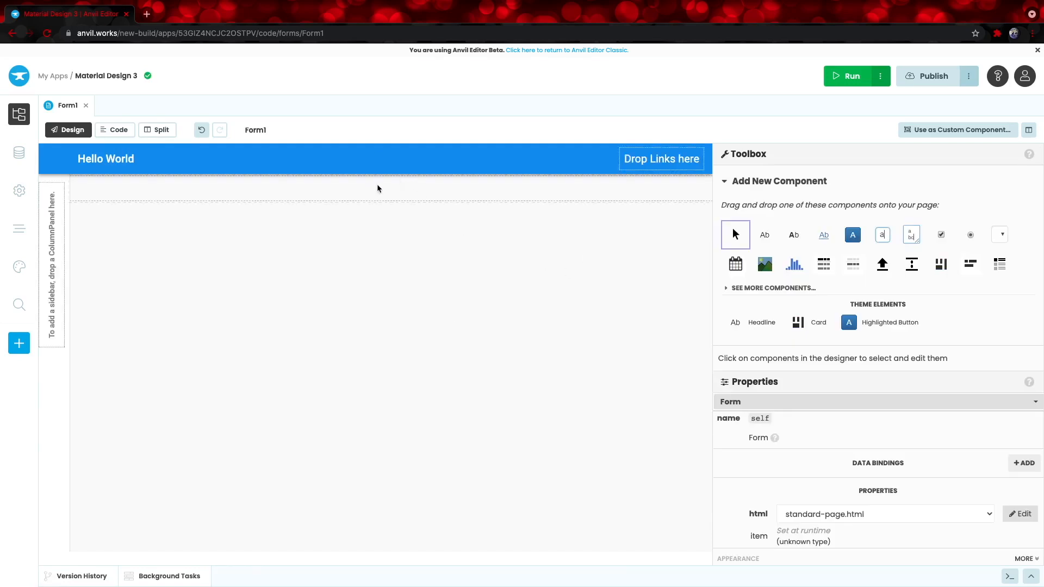
mouse_move(350, 218)
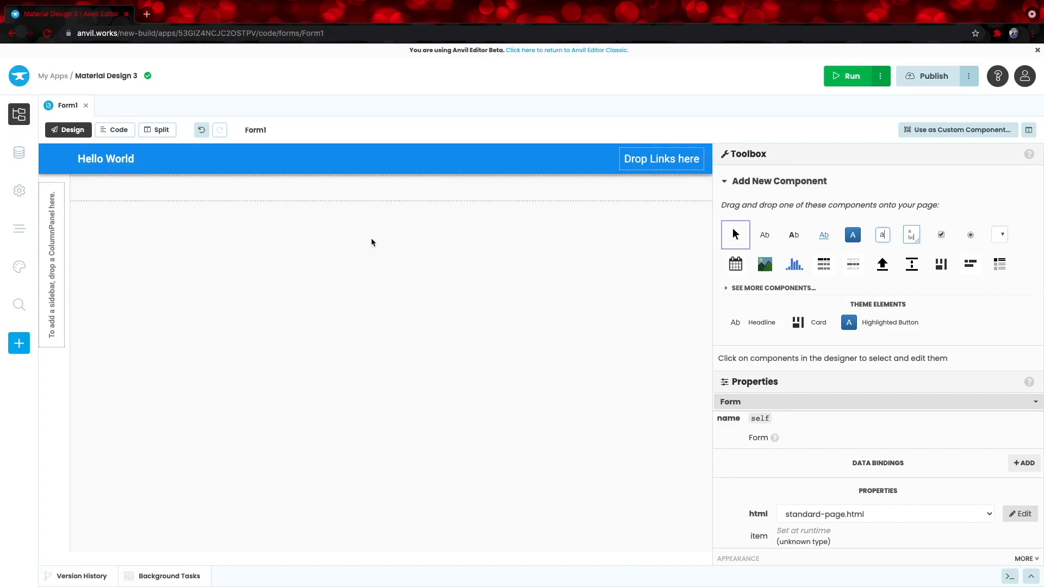
mouse_move(351, 198)
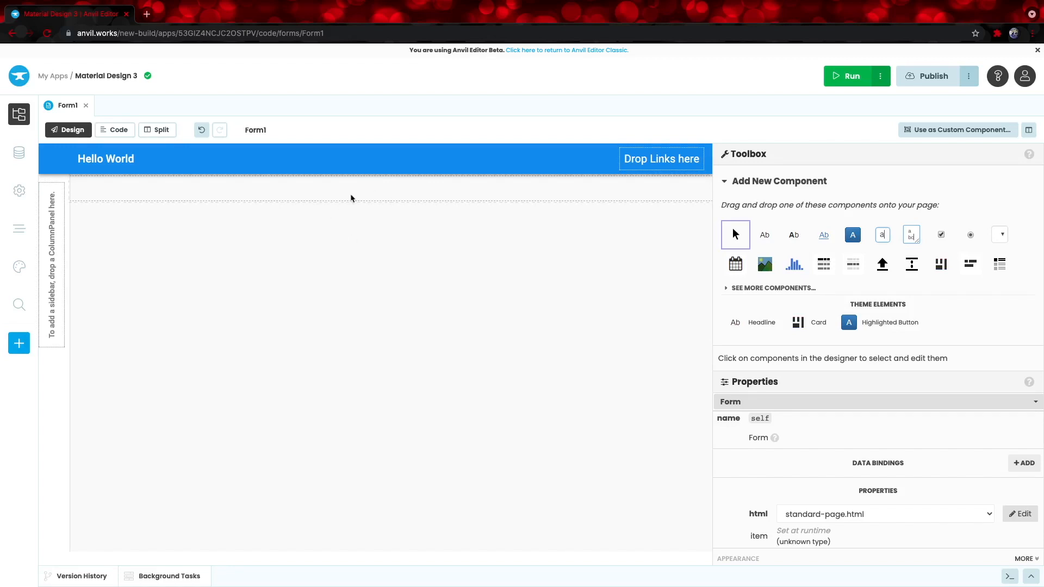
mouse_move(273, 271)
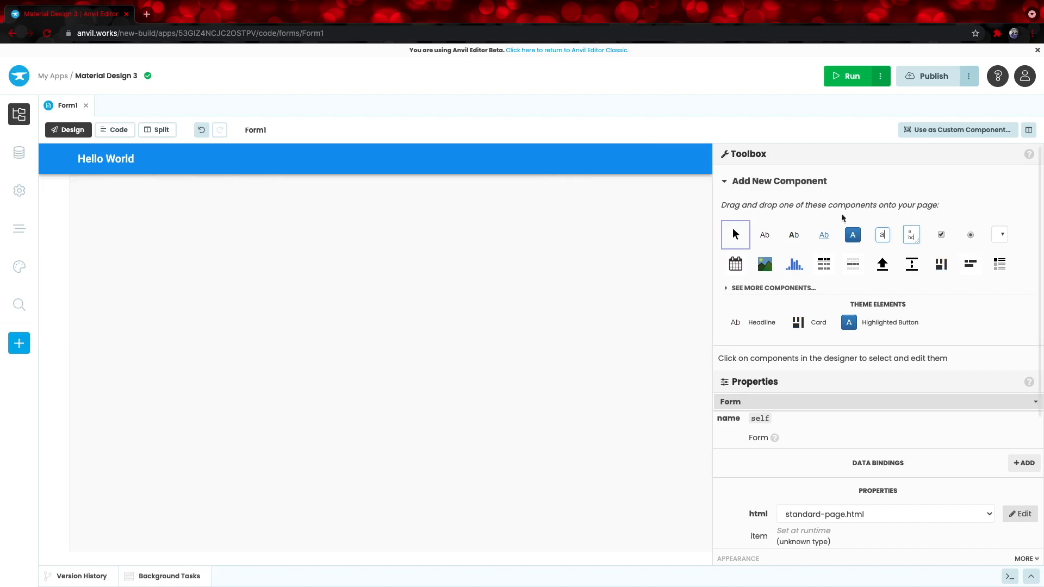
mouse_move(882, 235)
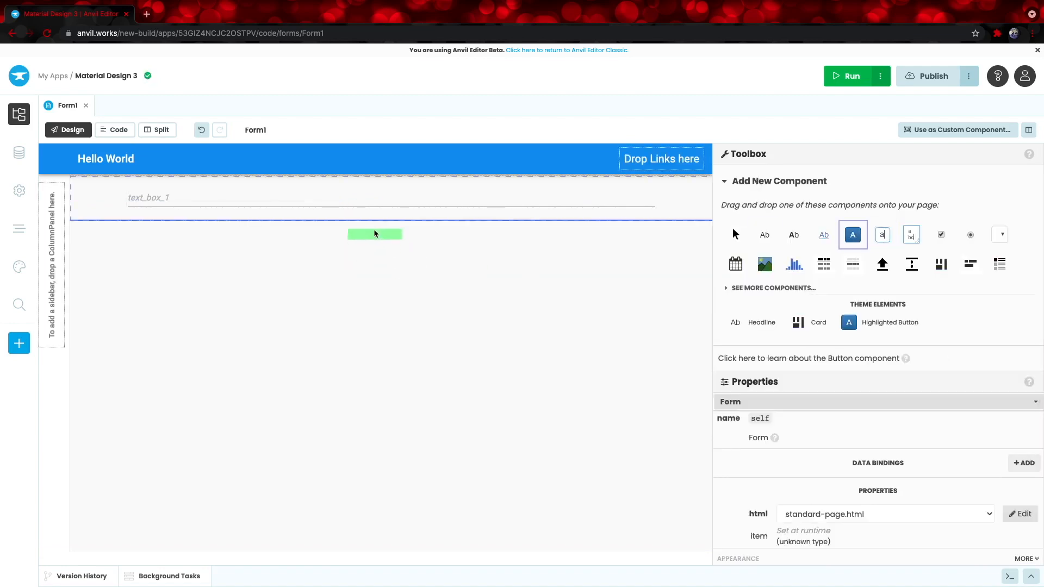
- Place a button below the text box and bring up the Toolbox for the next label
left_click(375, 234)
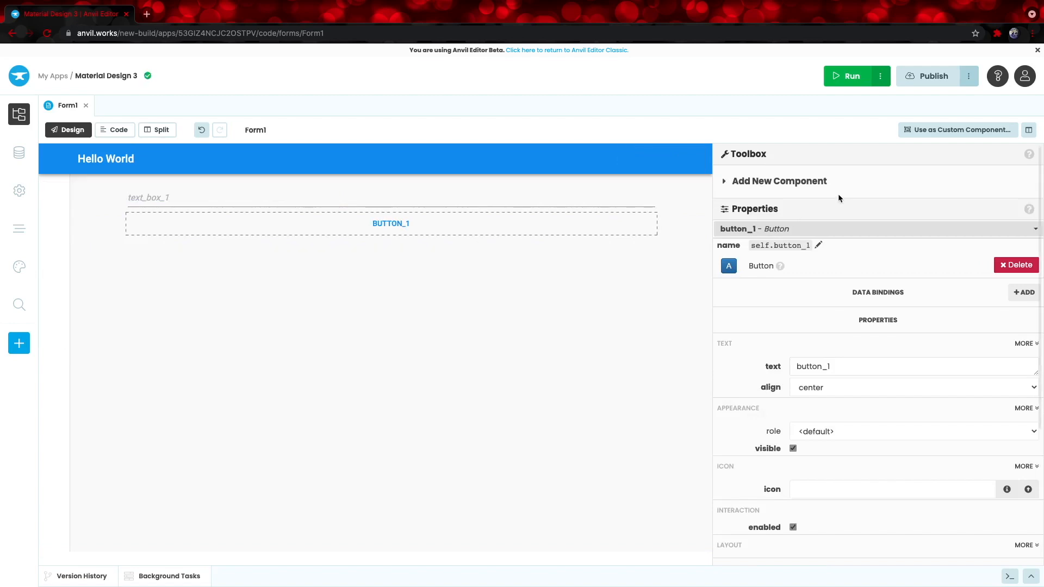
left_click(779, 181)
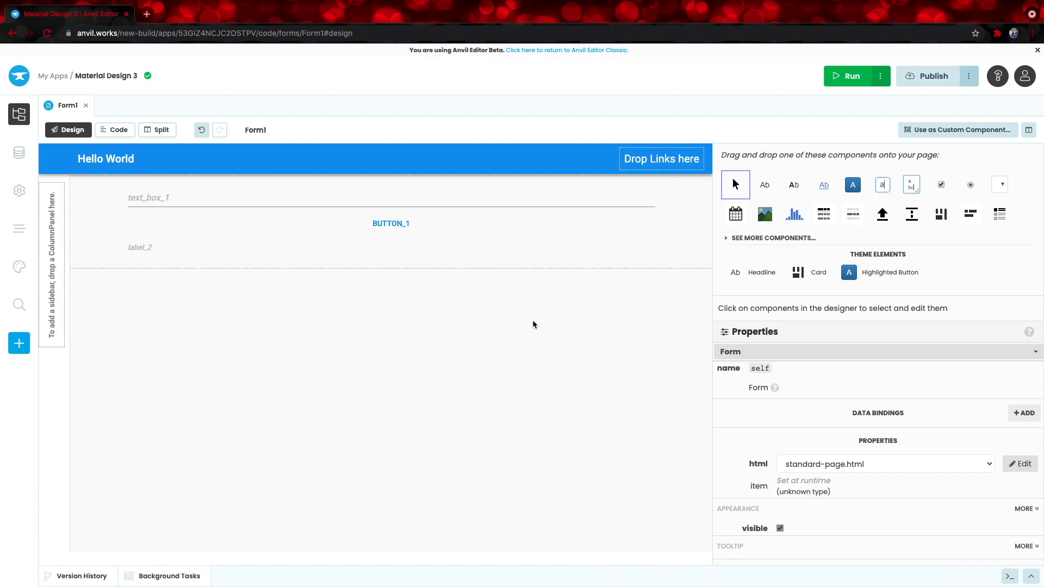
- Create the button_1_click event handler from the button's Events properties
left_click(391, 223)
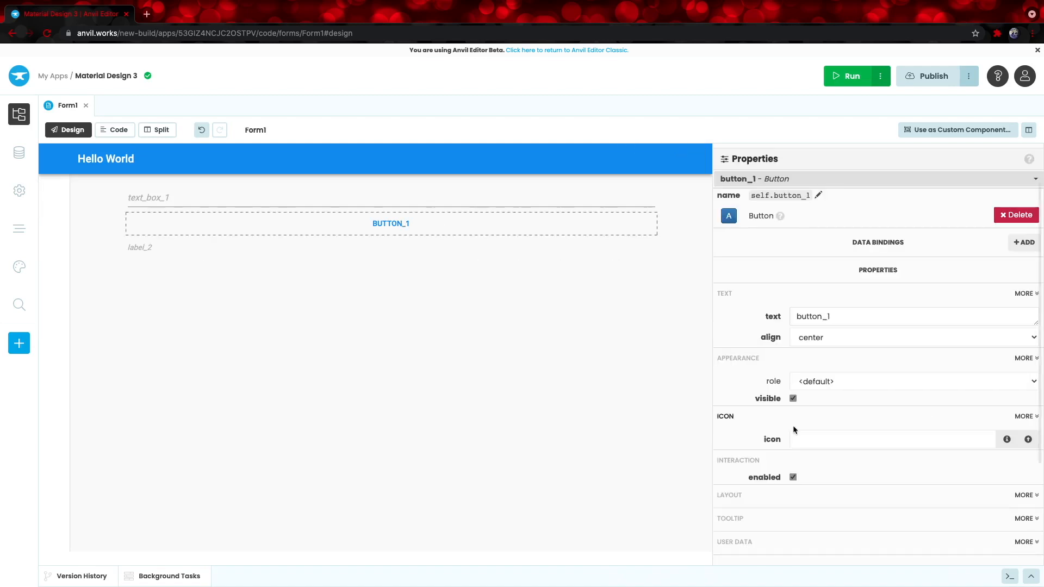
scroll("down", 3)
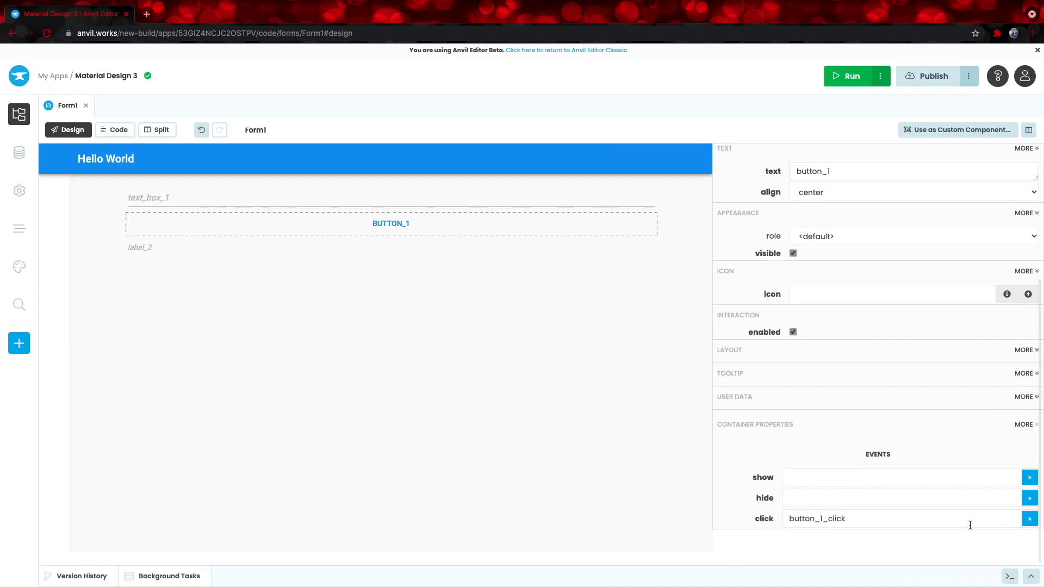
mouse_move(1004, 501)
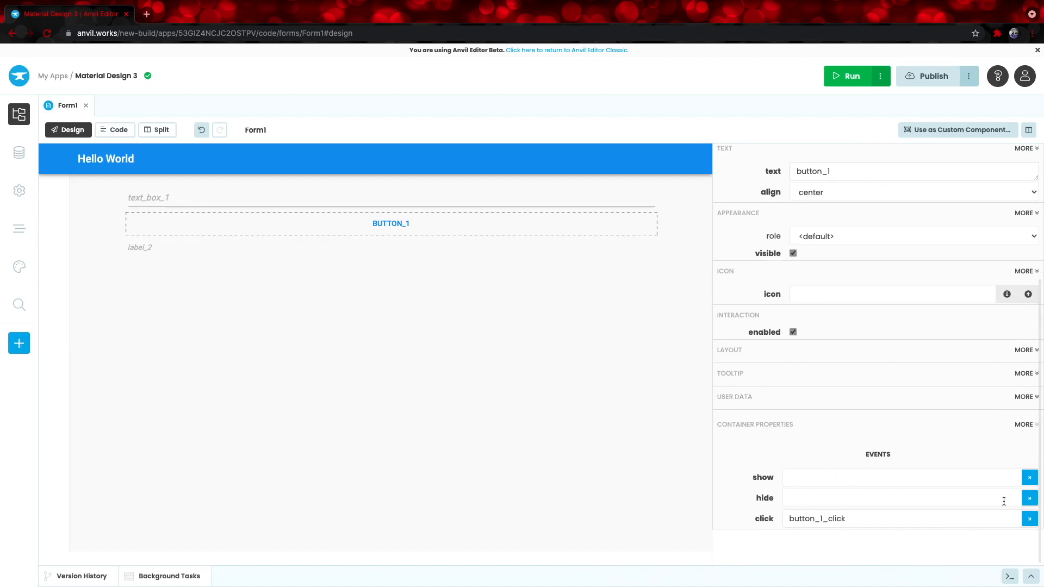
left_click(158, 129)
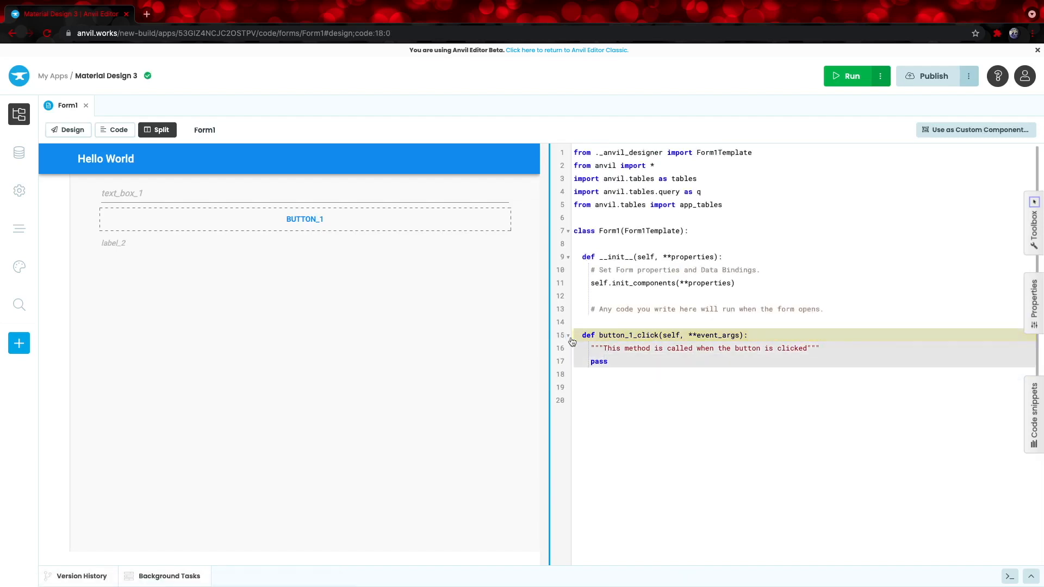
- Write self.label_2.text = self.text_box_1.text as the button_1_click body
left_click(821, 348)
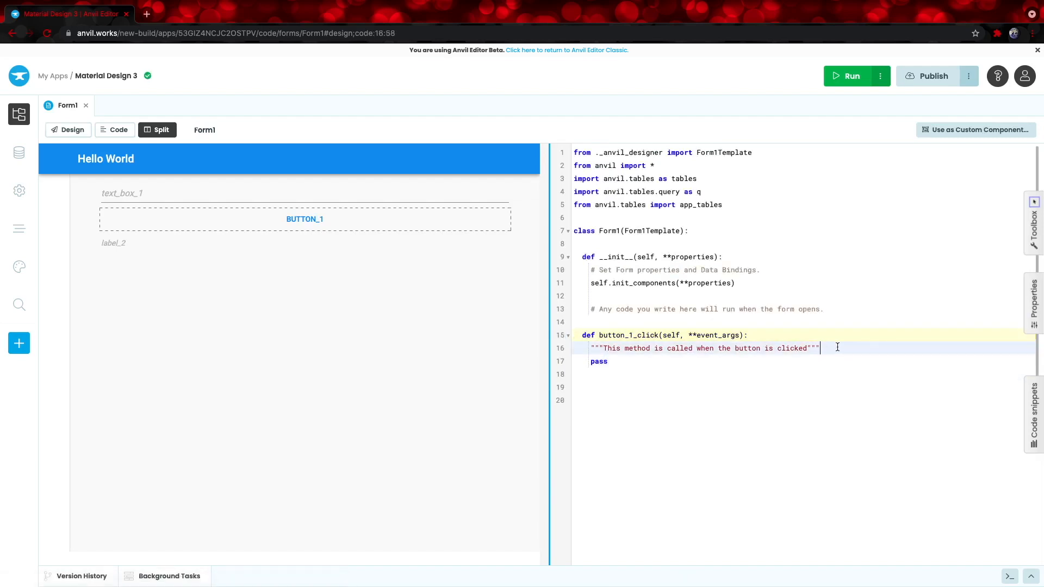
key("Enter")
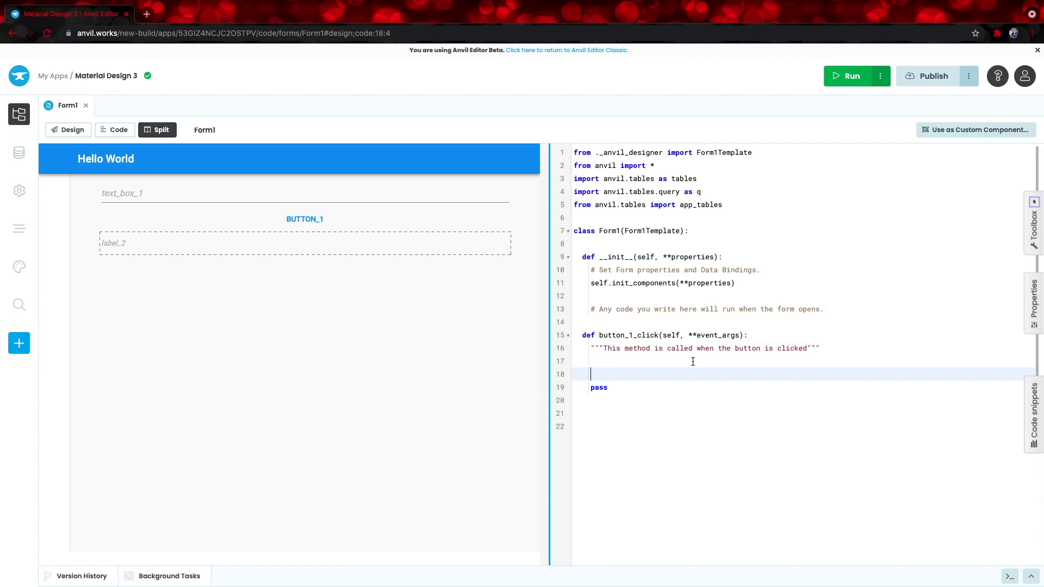
left_click(585, 230)
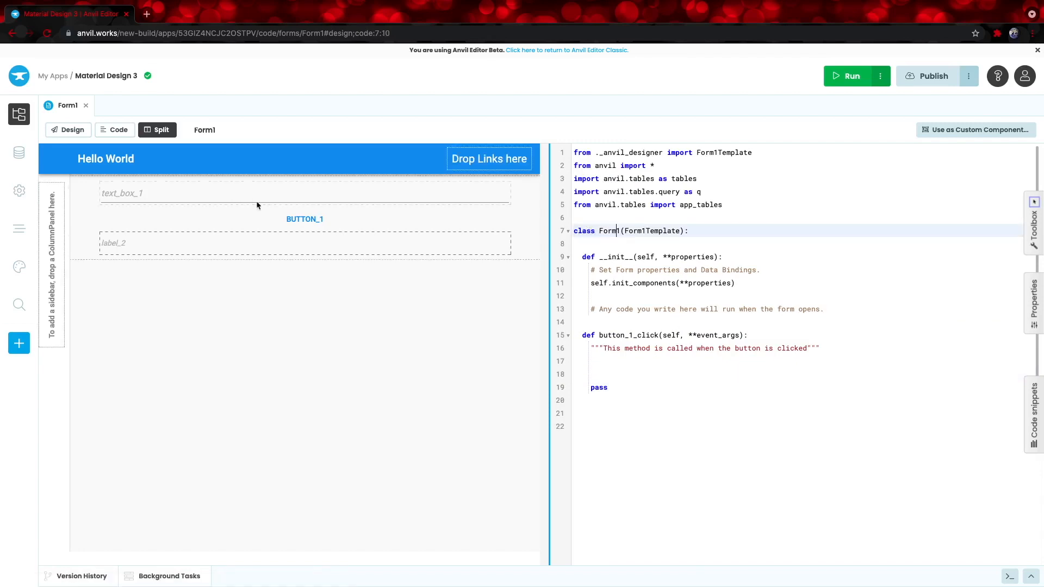
mouse_move(293, 248)
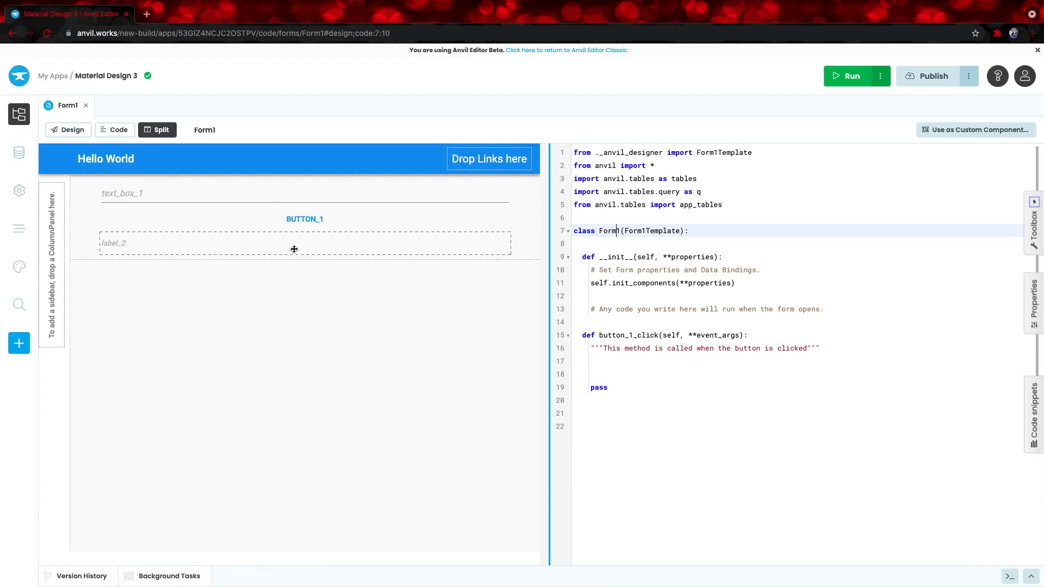
mouse_move(305, 245)
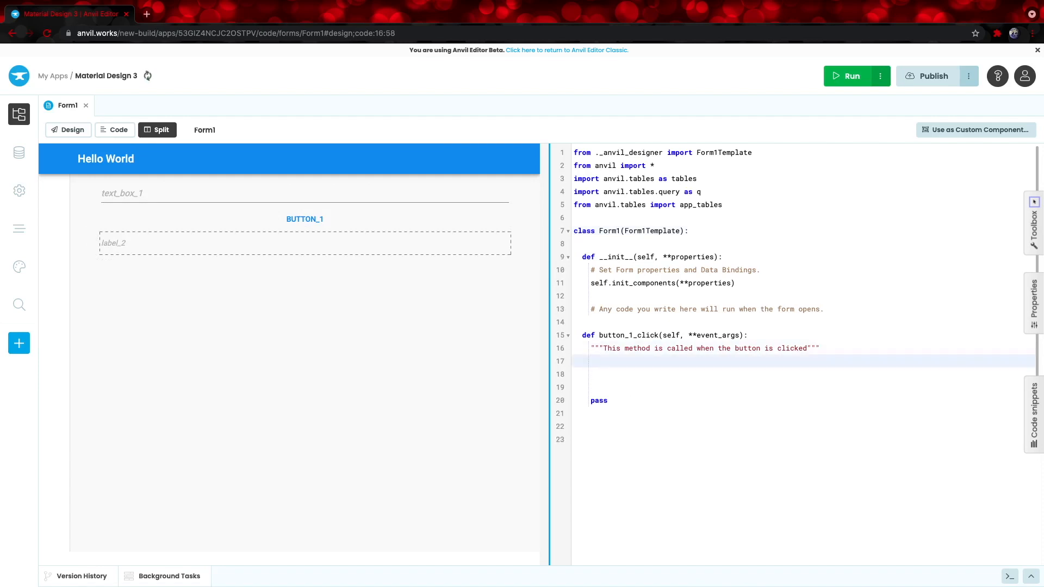
type("self.")
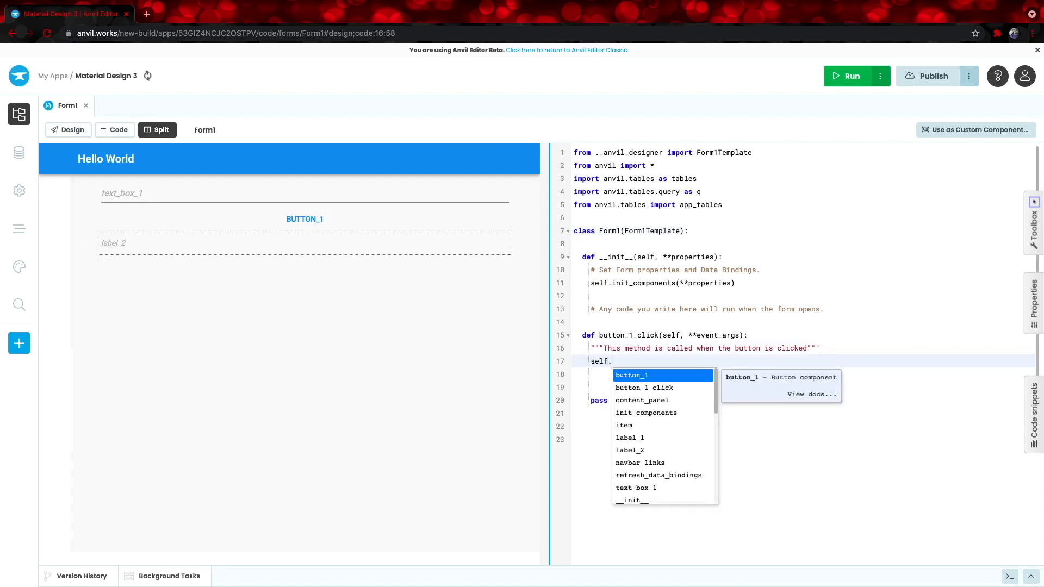
type("lab")
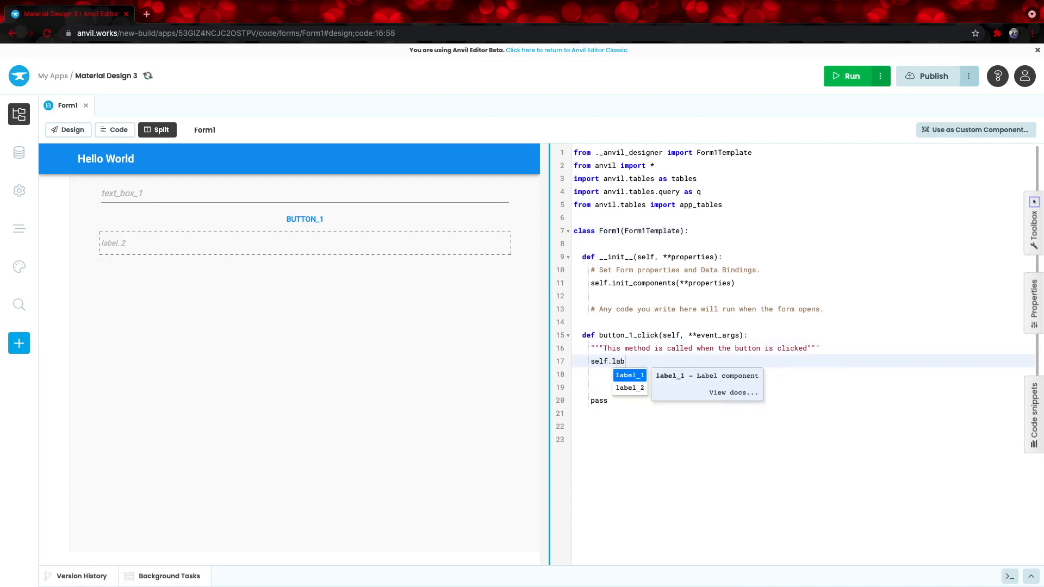
left_click(628, 387)
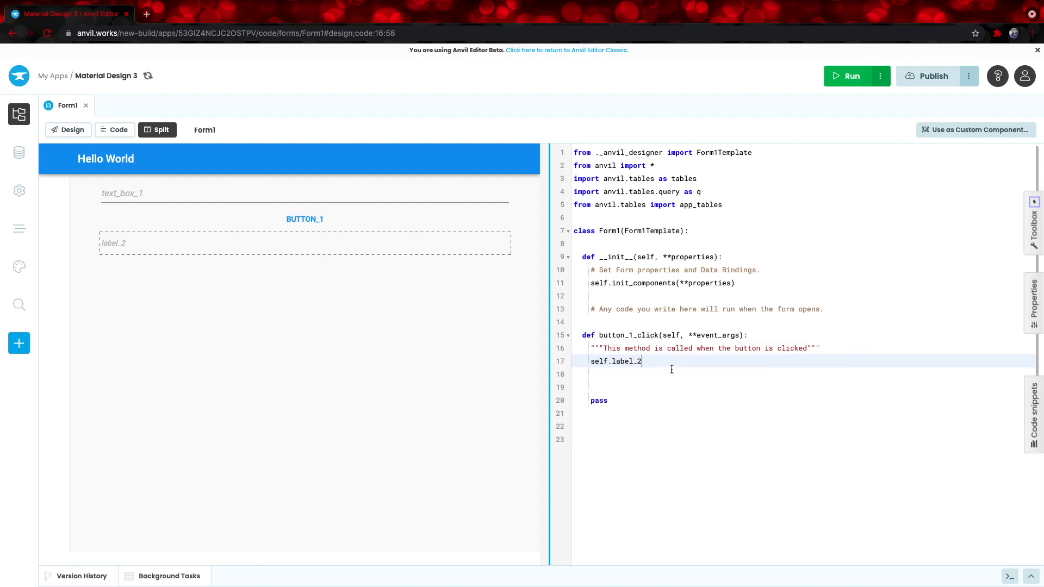
type(".text =")
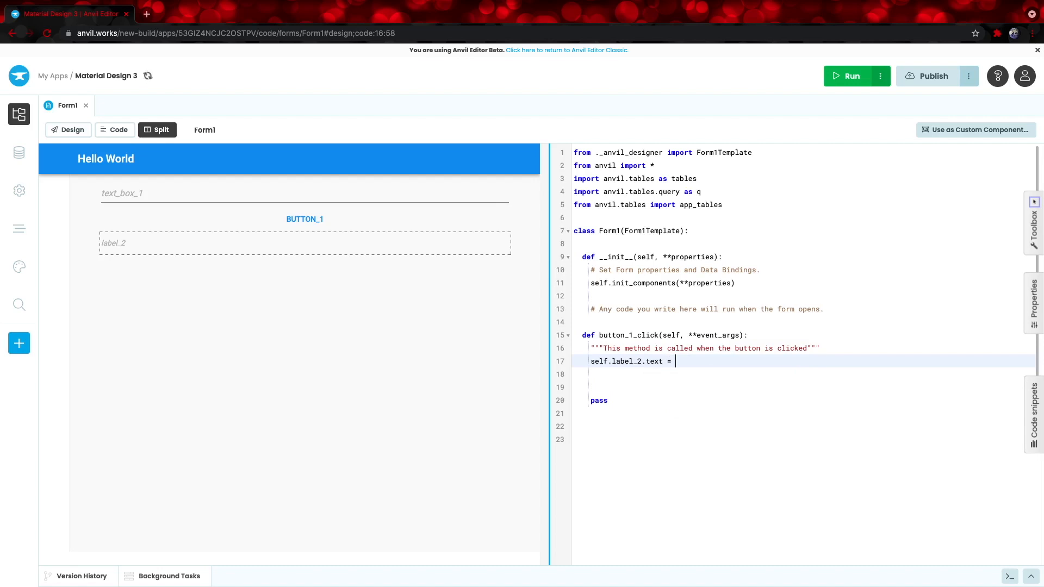
type("self.text_box_1.text")
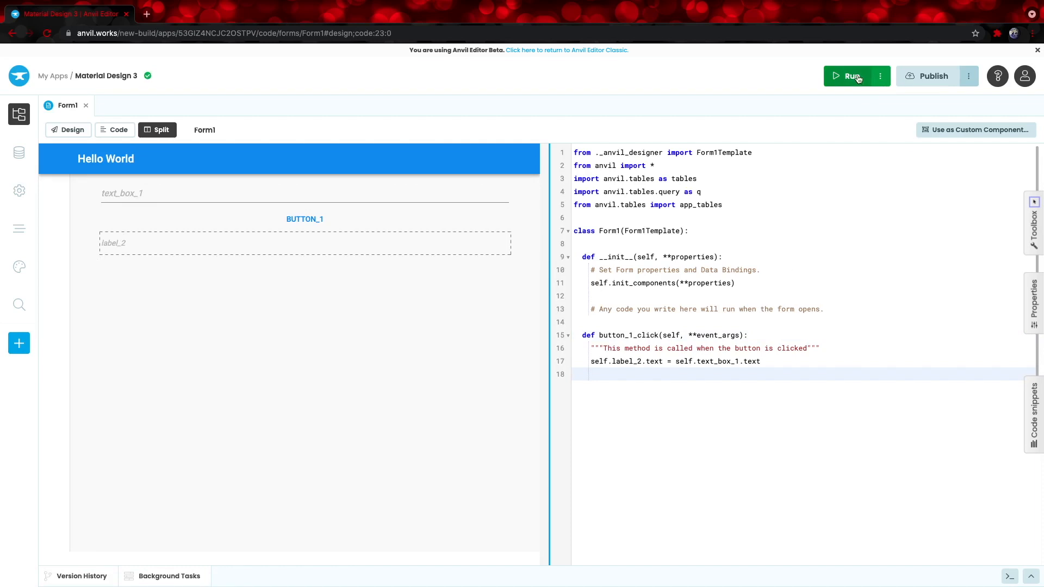
- Run the app, submit 'Hello world' into the label, then select the button's caption for editing
left_click(851, 76)
type("Hell")
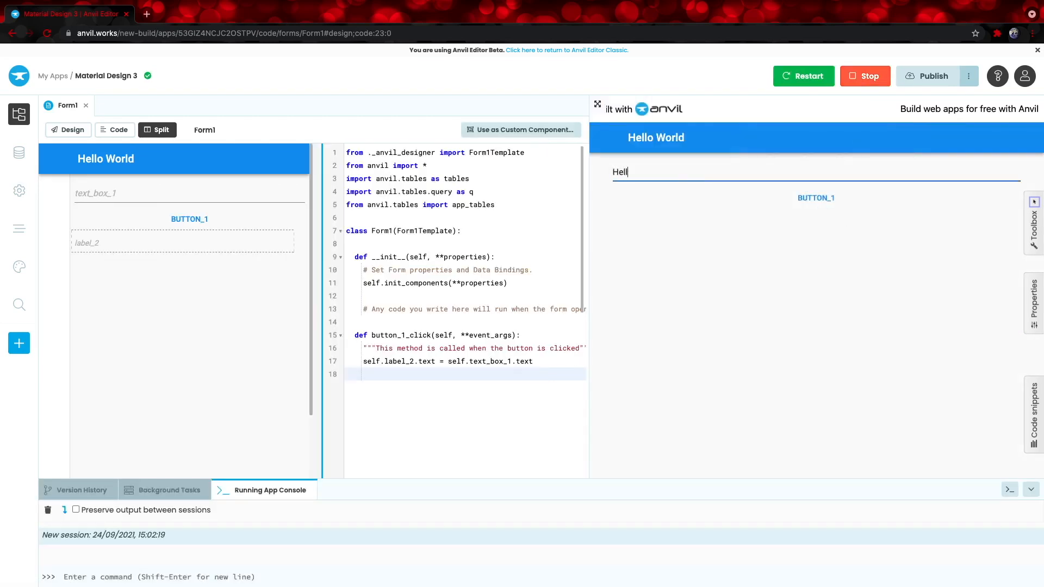
left_click(816, 198)
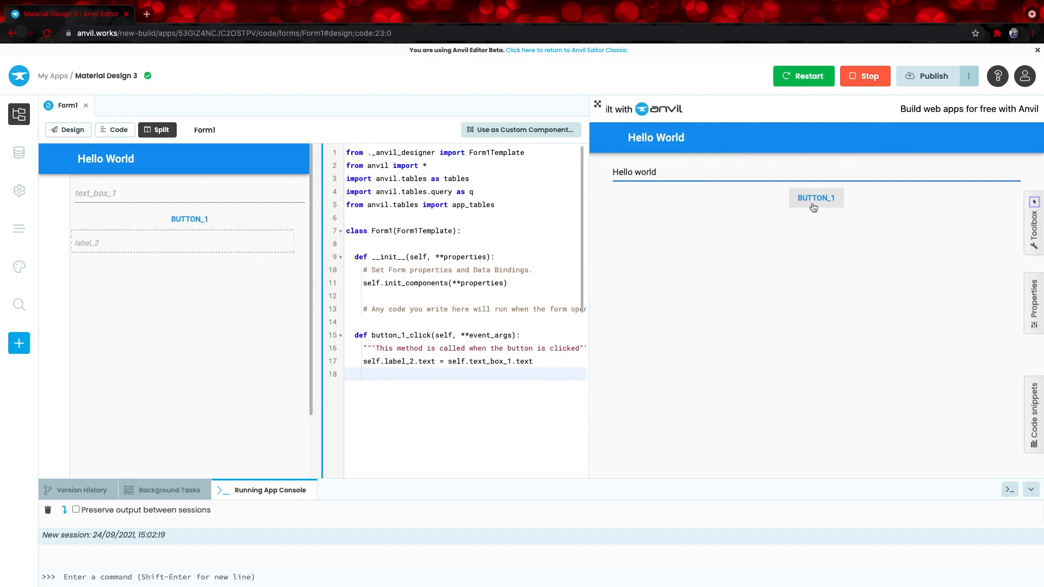
left_click(815, 198)
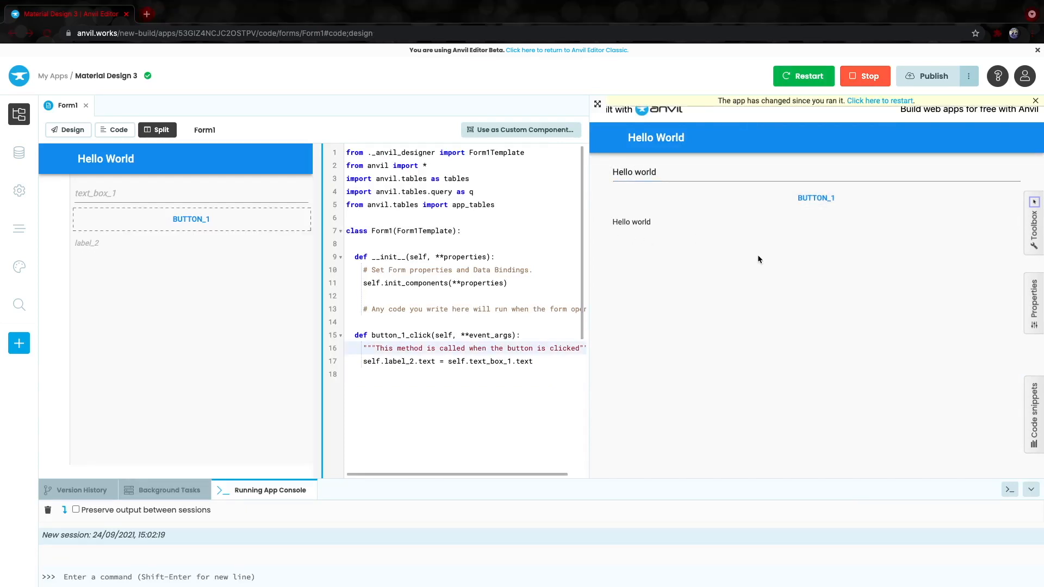
left_click(67, 129)
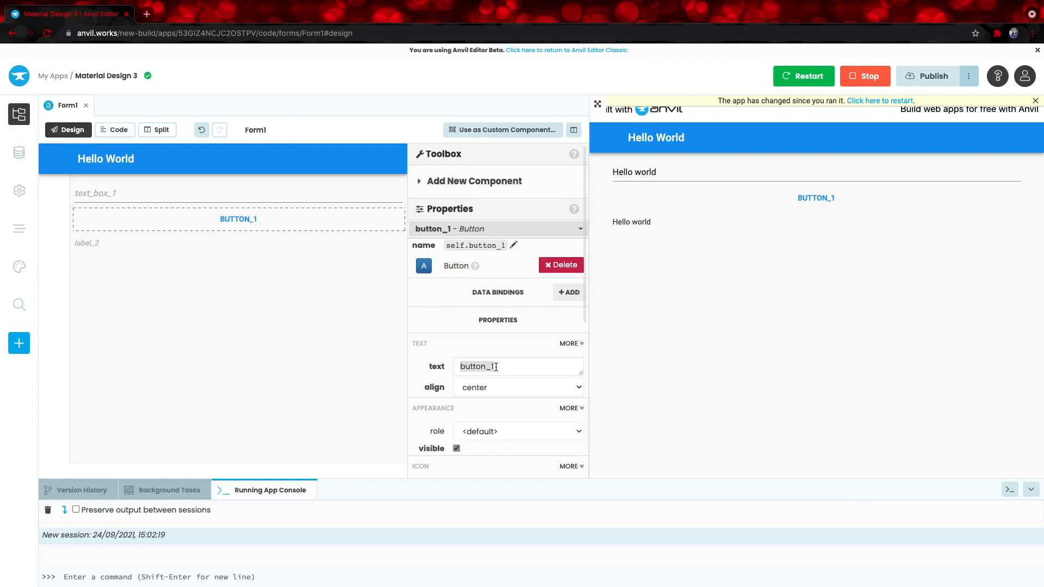
- Caption the button 'submit', restart the app and submit 'hi' into the label
type("submit")
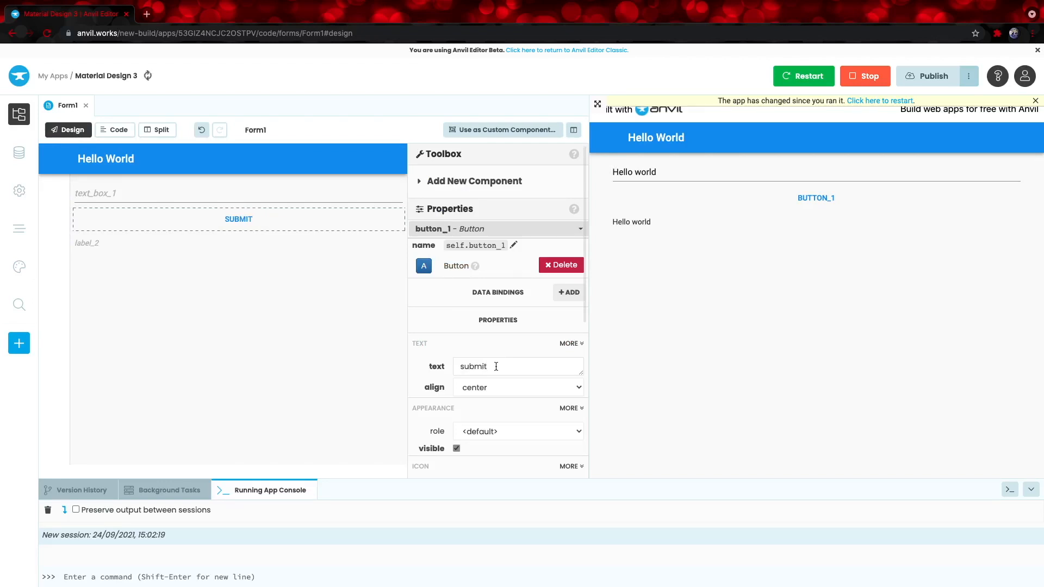
left_click(802, 76)
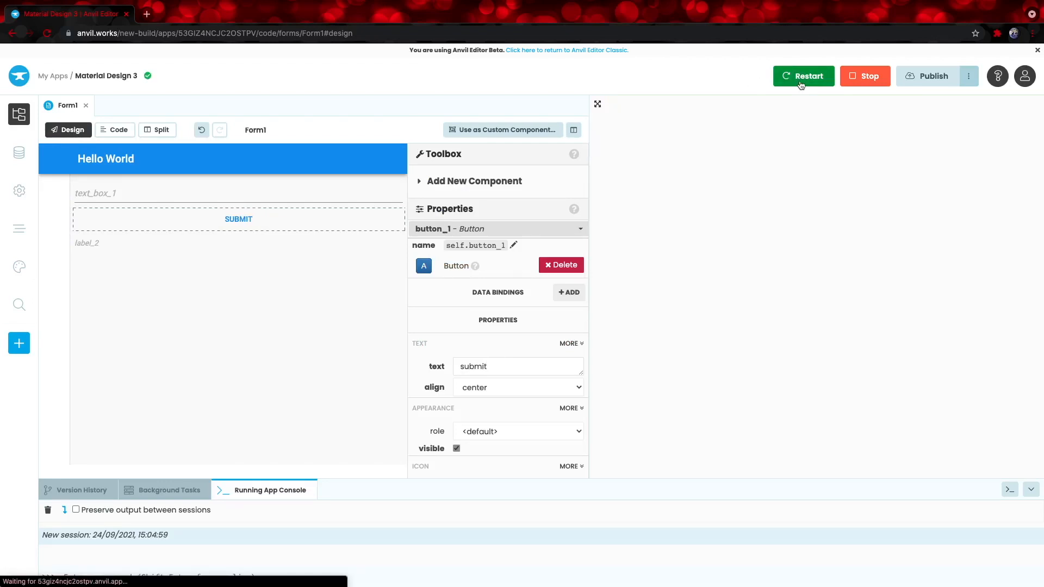
left_click(802, 76)
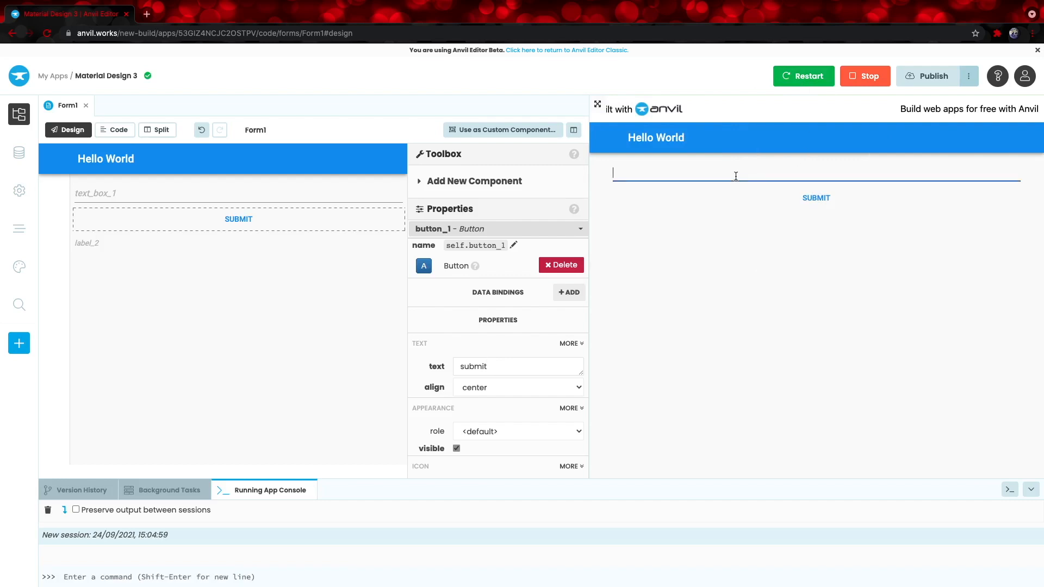
left_click(816, 198)
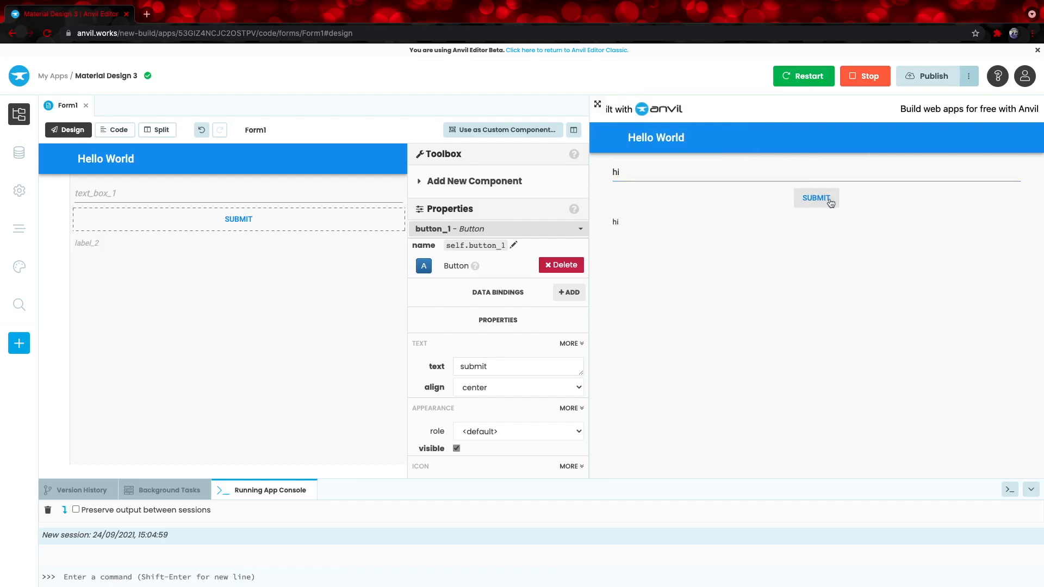
mouse_move(672, 284)
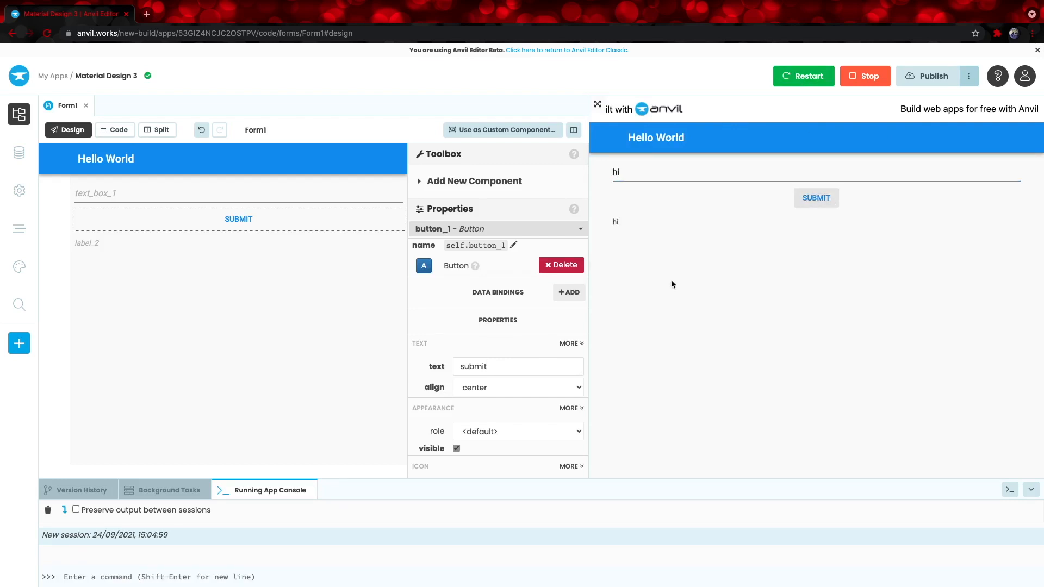
mouse_move(931, 75)
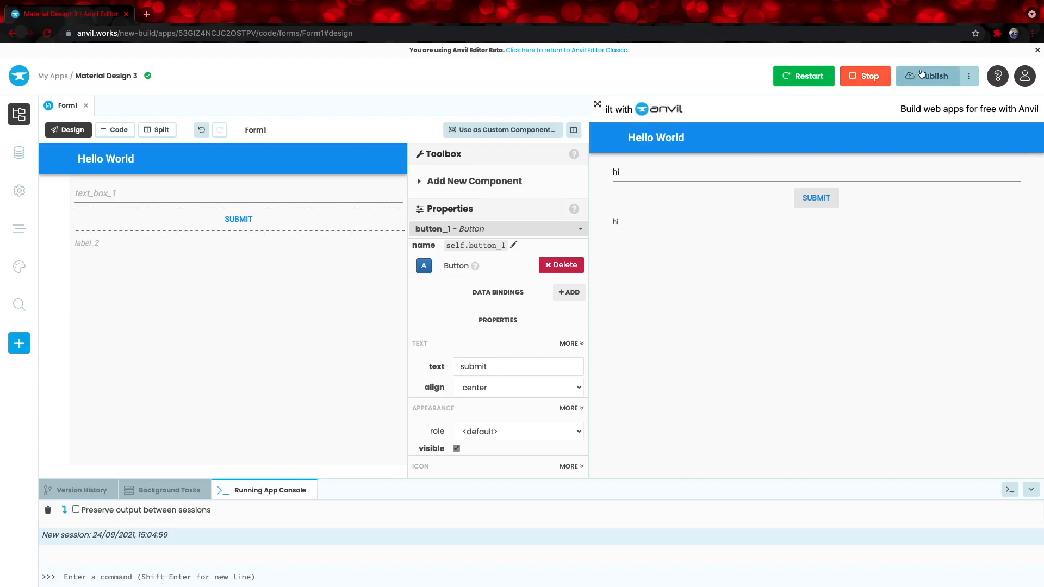
- Publish the app publicly at vennify-hello-world.anvil.app
left_click(932, 75)
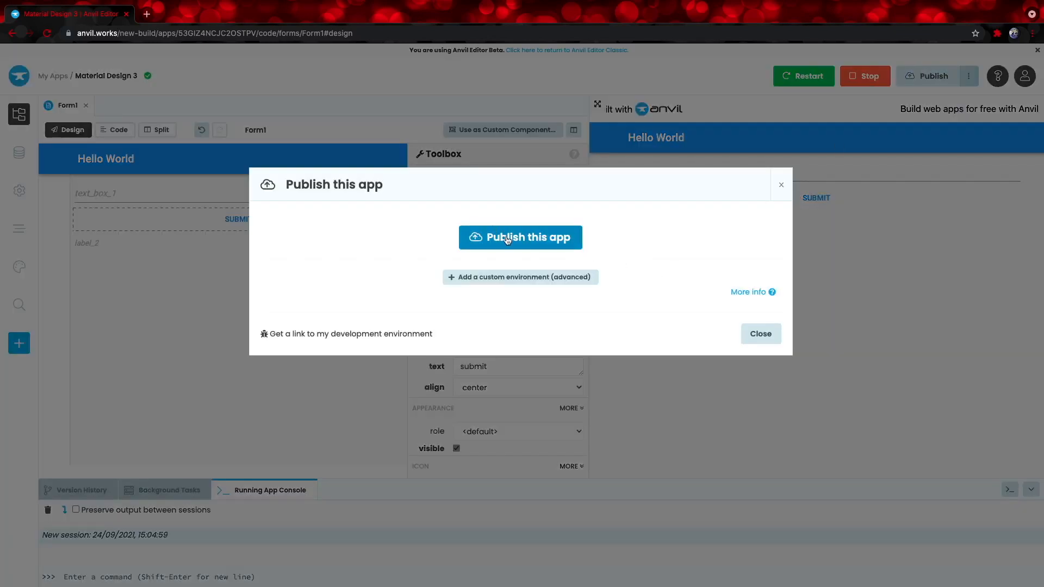
left_click(520, 237)
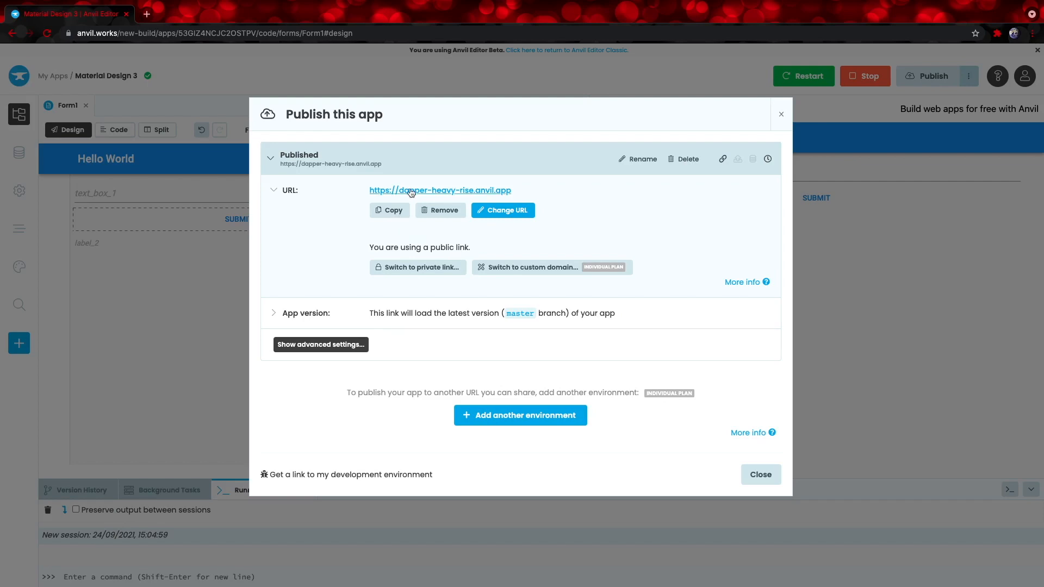
left_click(502, 210)
type("v")
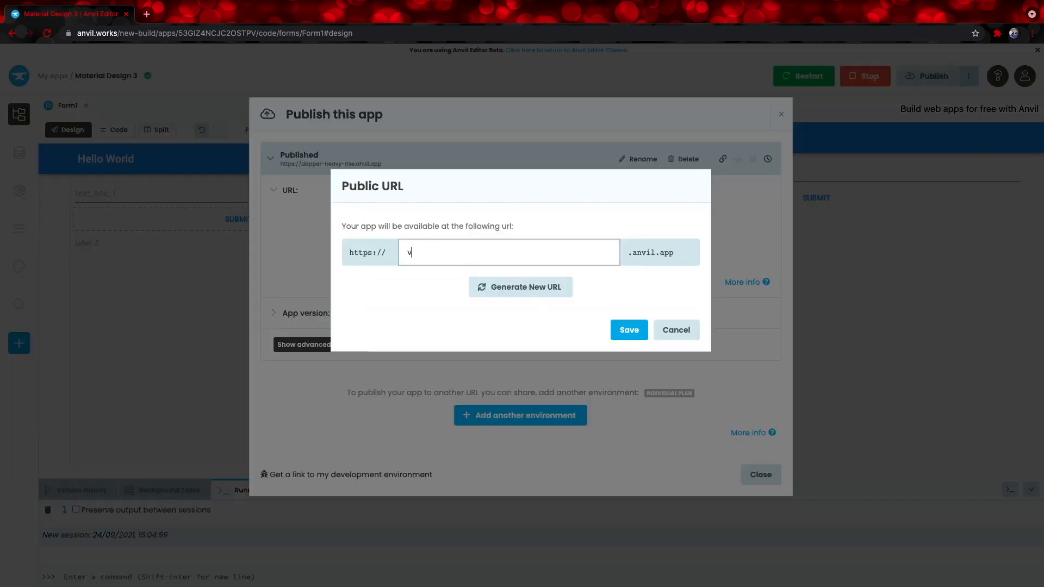
type("ennify-hello-world")
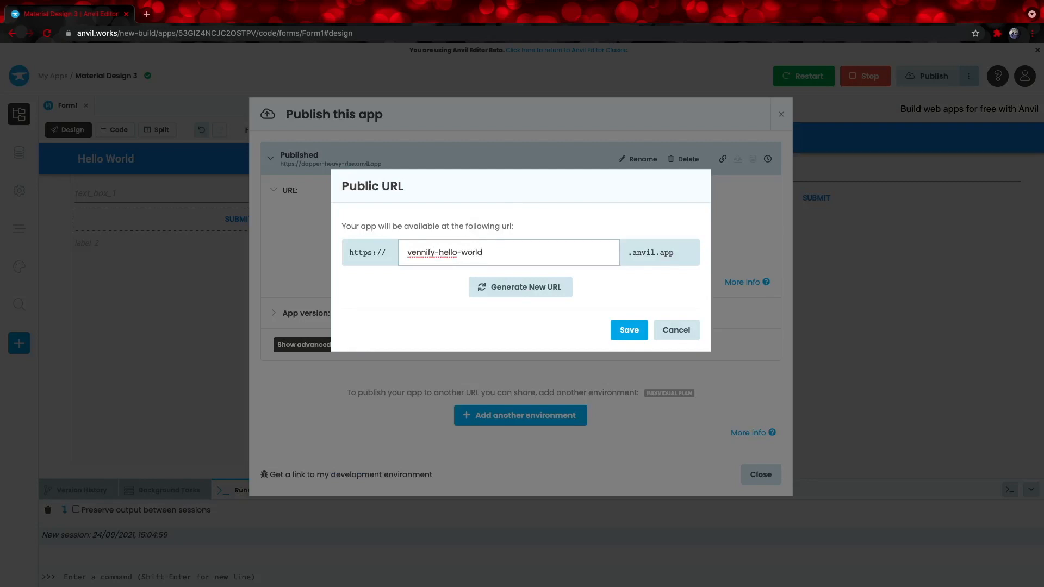
left_click(627, 329)
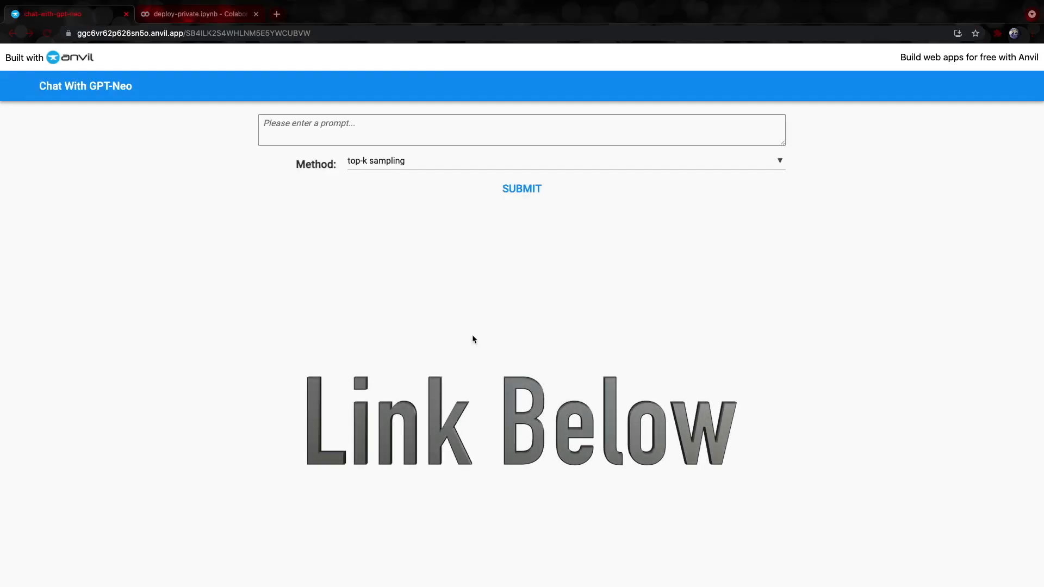
mouse_move(466, 345)
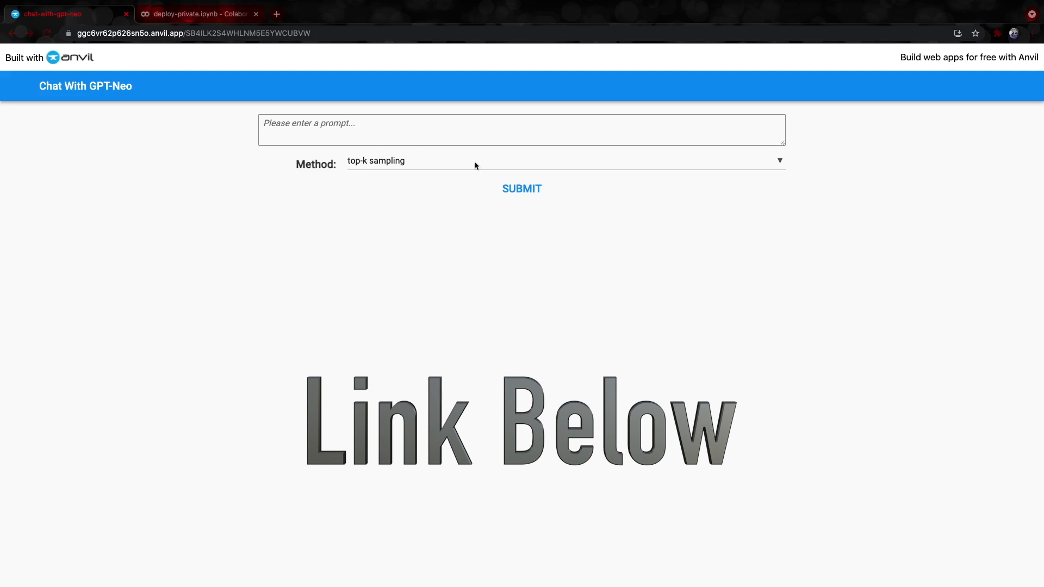
mouse_move(123, 110)
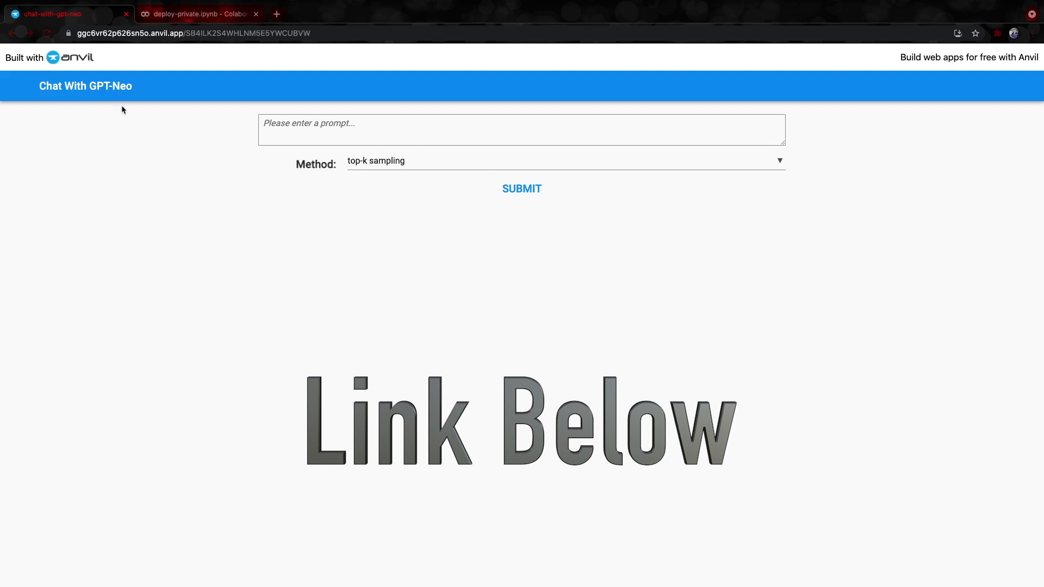
mouse_move(106, 100)
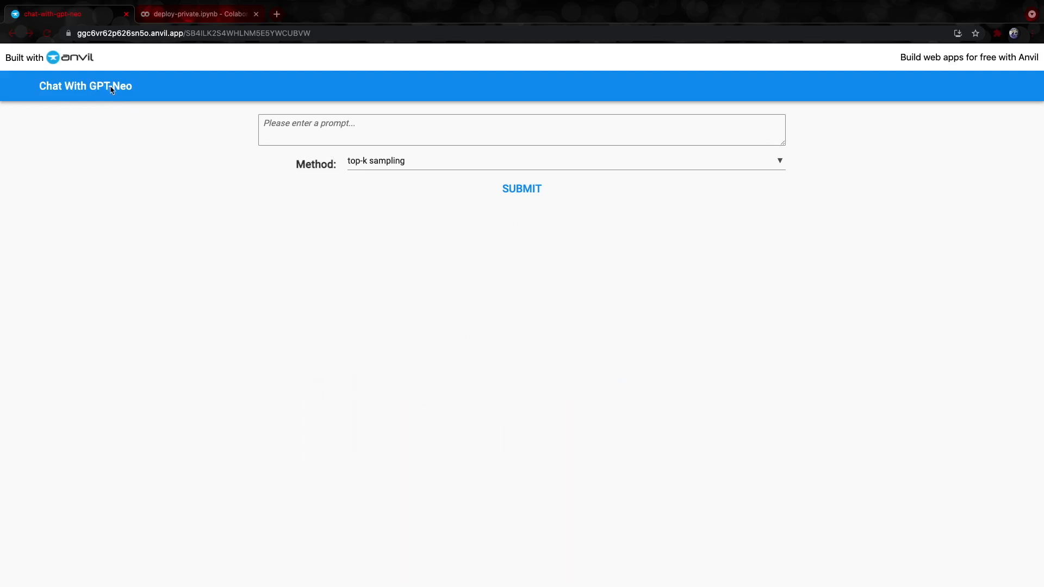
mouse_move(128, 92)
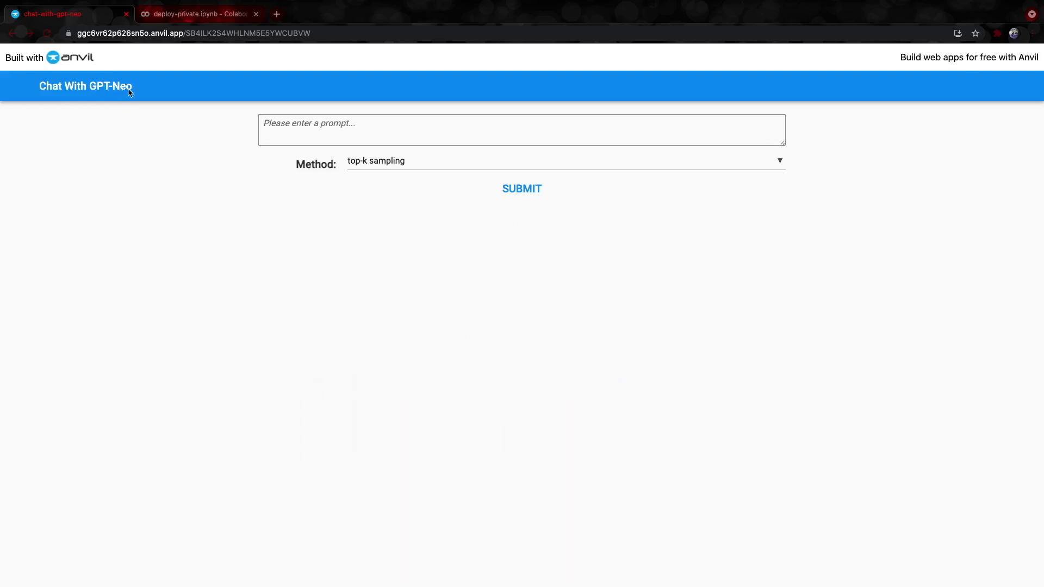
mouse_move(324, 142)
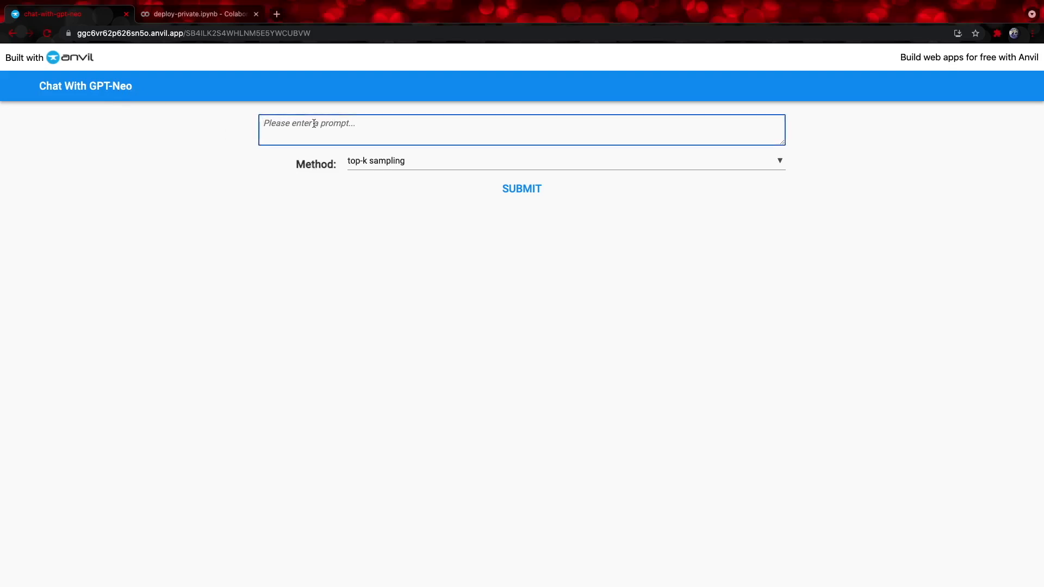
- Submit the prompt 'I want to' with top-k sampling and get GPT-Neo's continuation
type("/ w")
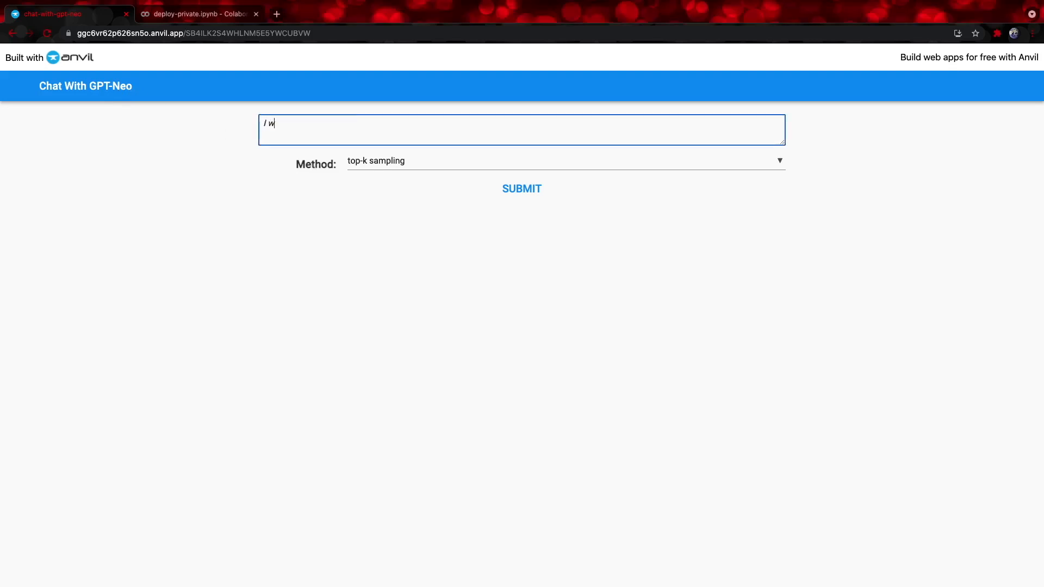
left_click(521, 188)
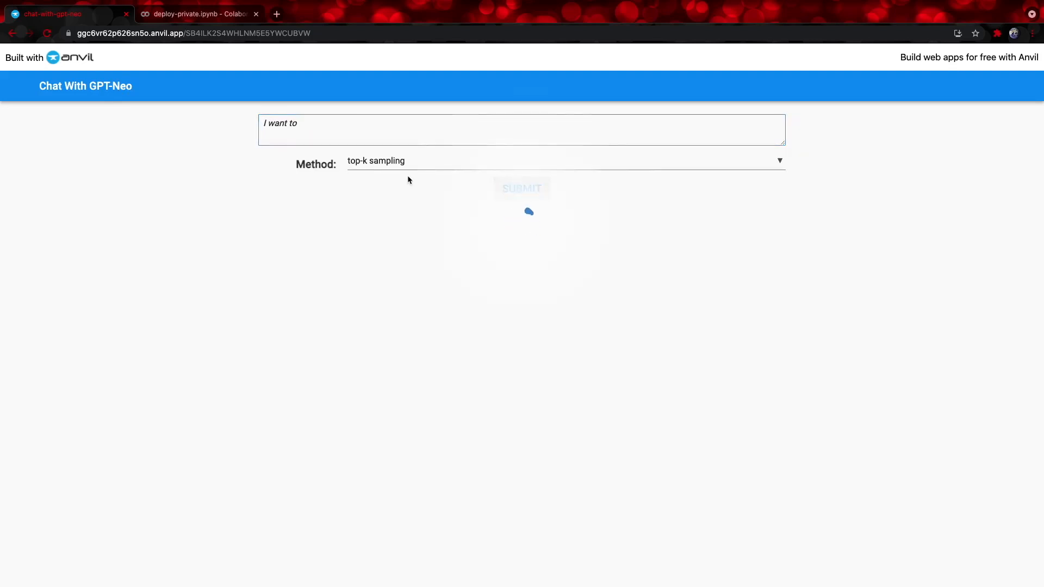
left_click(521, 188)
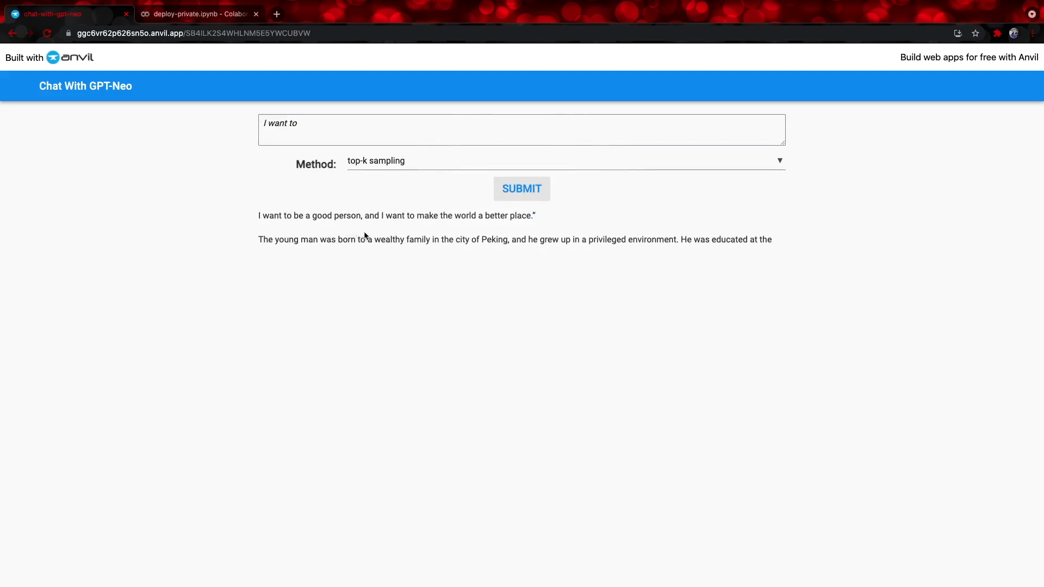
mouse_move(483, 245)
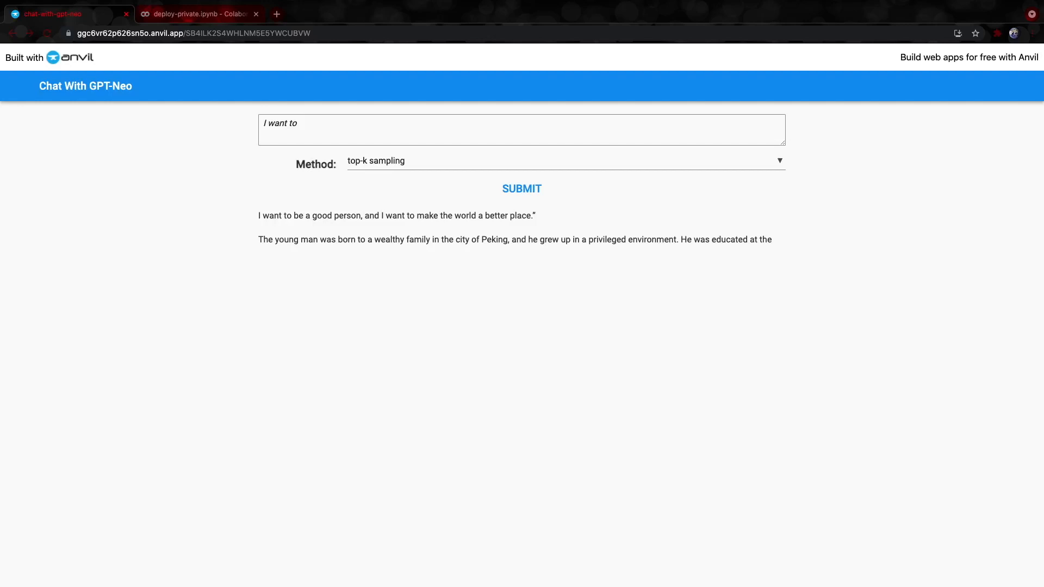
mouse_move(435, 327)
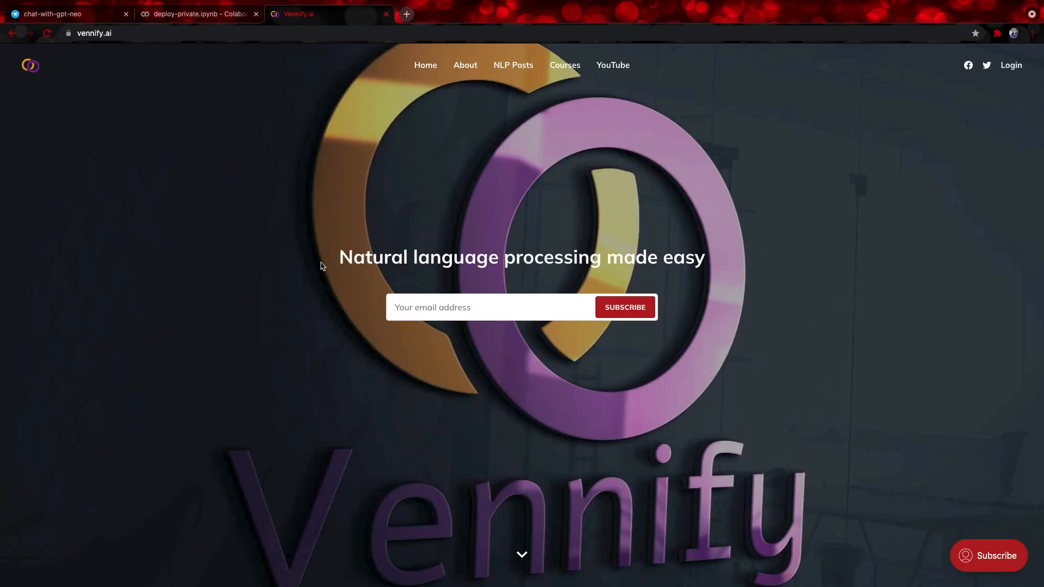
mouse_move(94, 33)
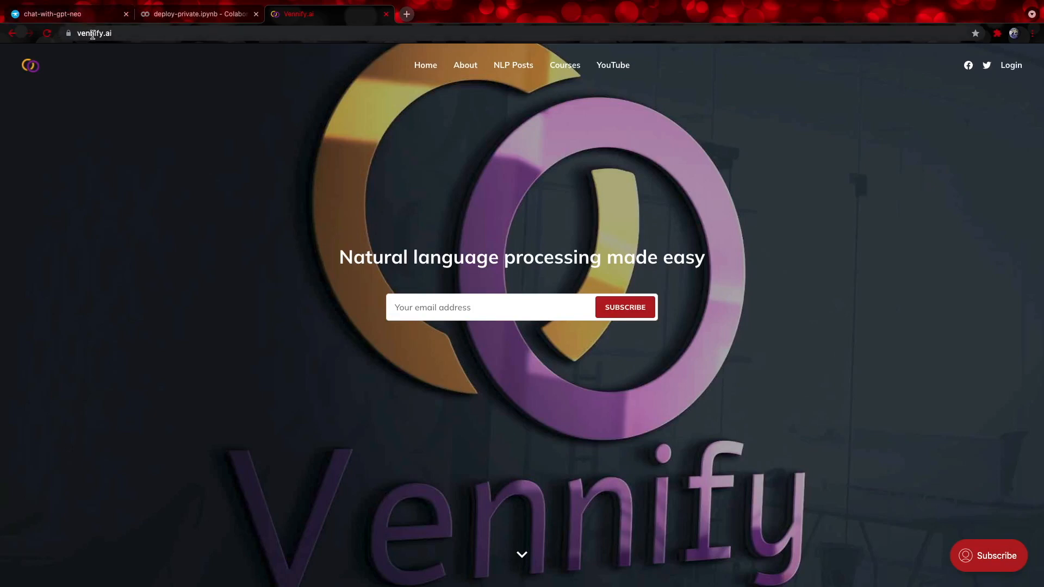